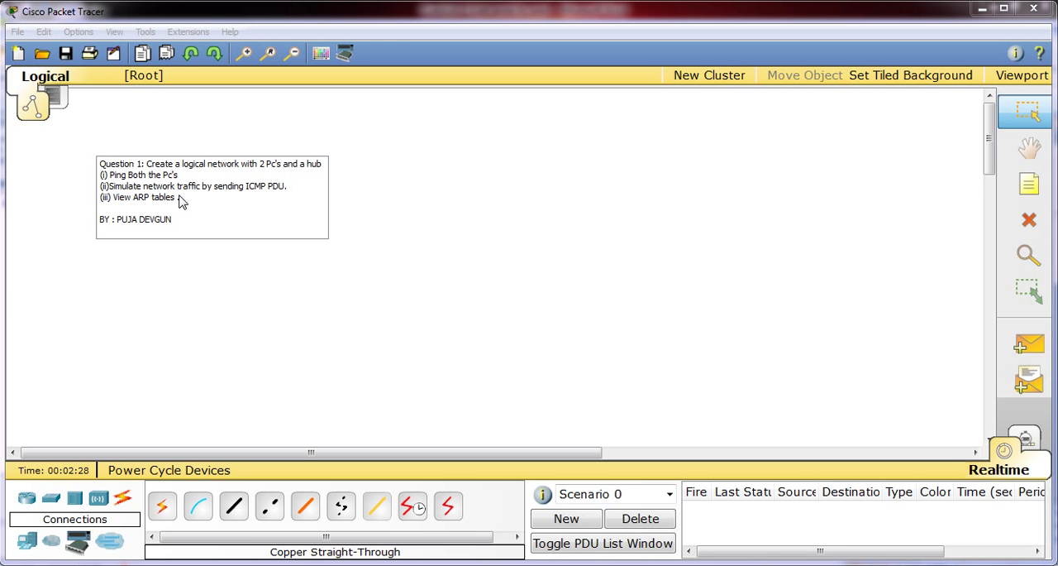
mouse_move(521, 249)
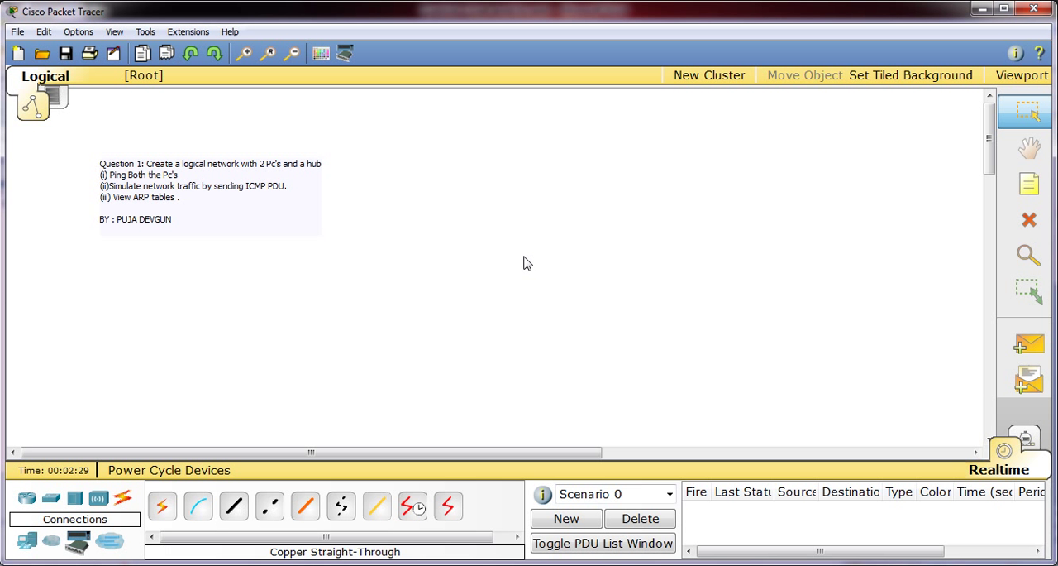
mouse_move(190, 223)
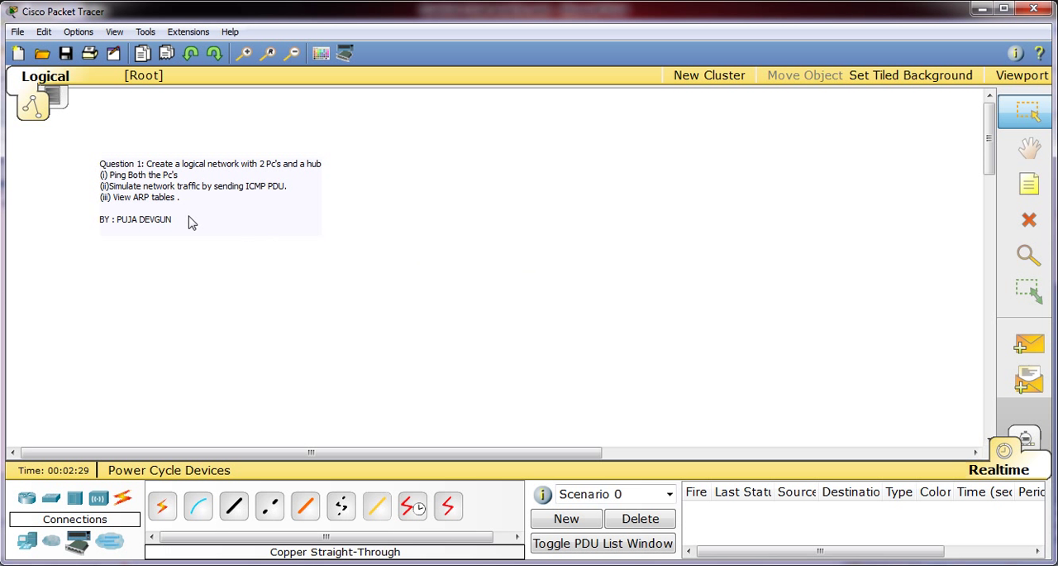
Browse the Extensions menu, Routers and Wireless Devices, then show the End Devices palette.
left_click(188, 32)
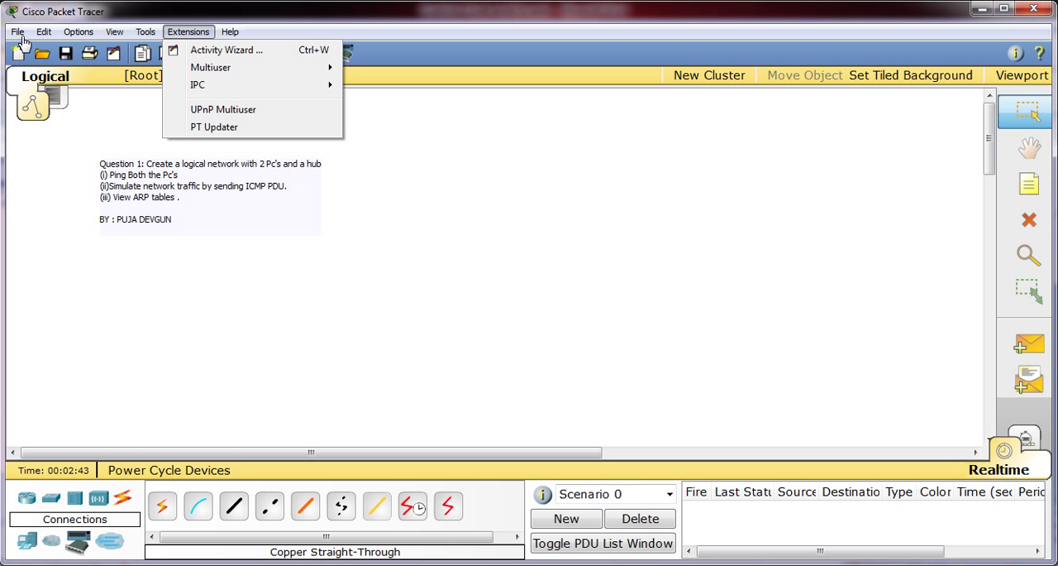
left_click(26, 496)
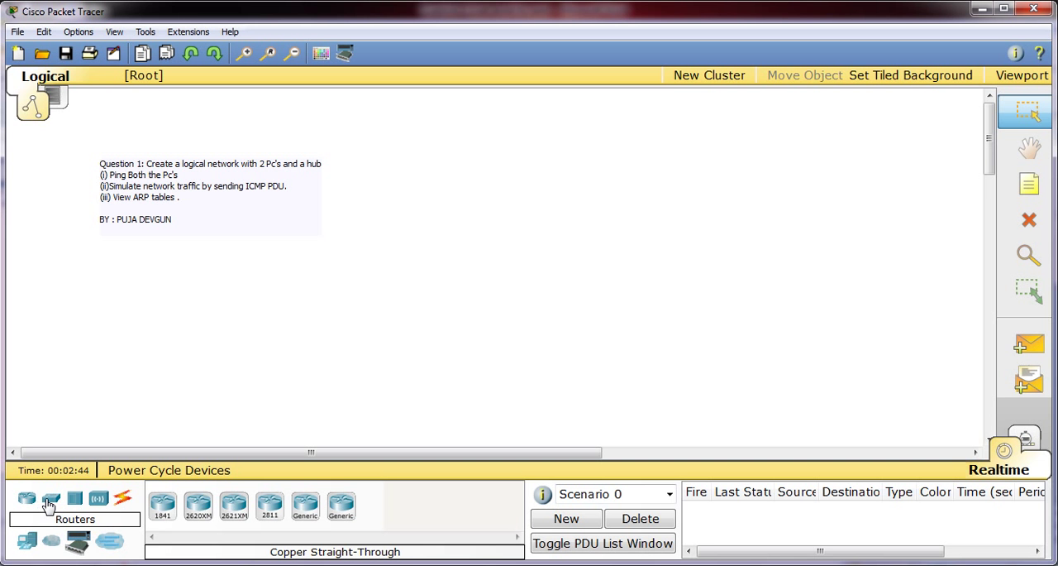
left_click(74, 498)
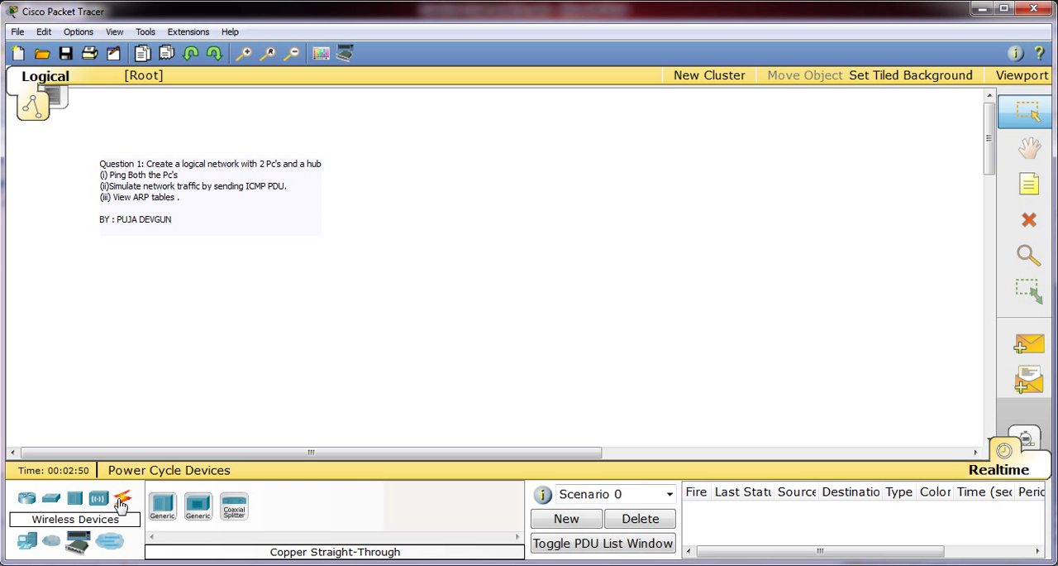
left_click(122, 496)
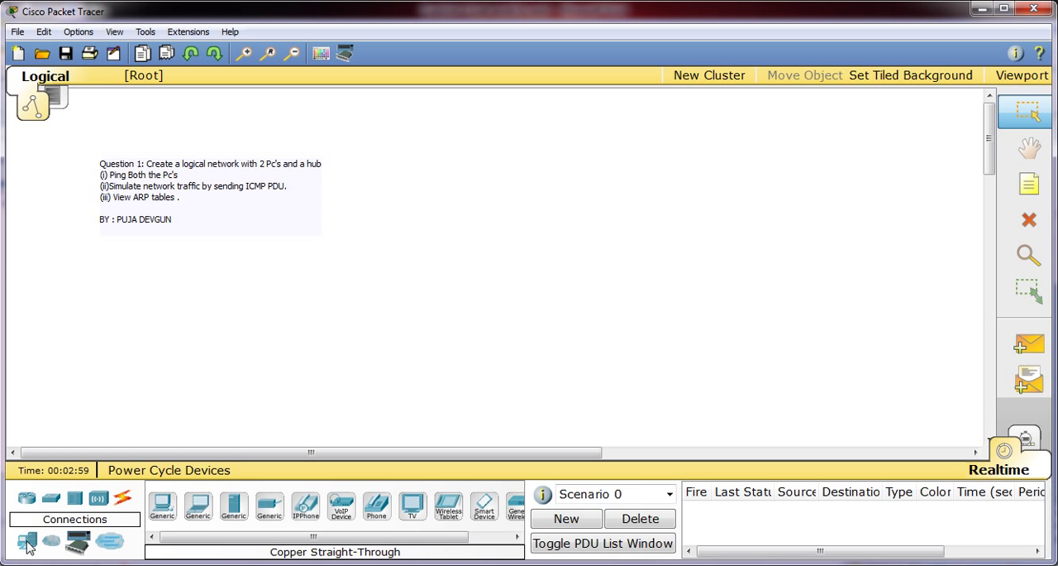
mouse_move(913, 549)
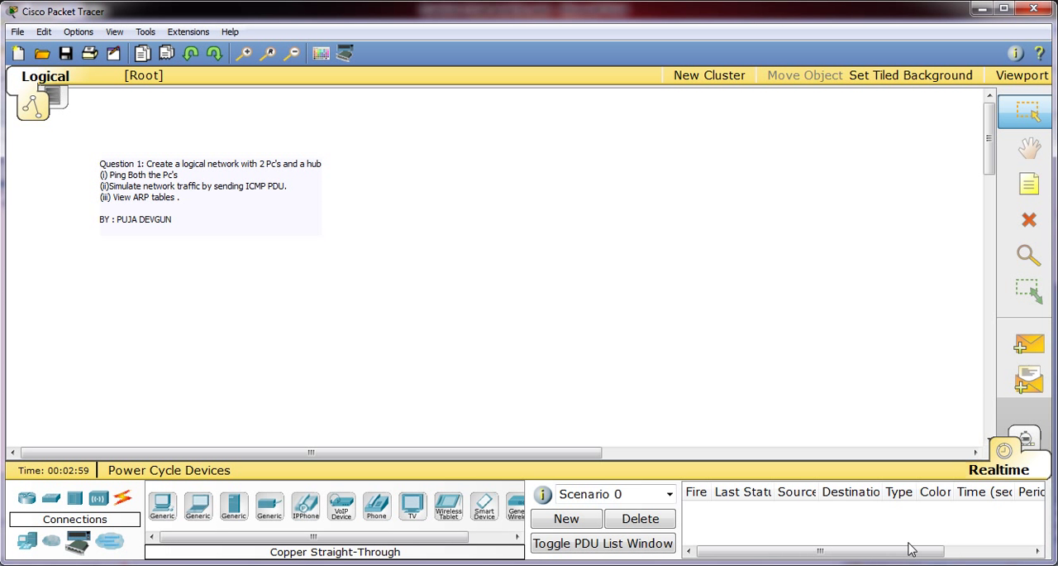
mouse_move(1028, 183)
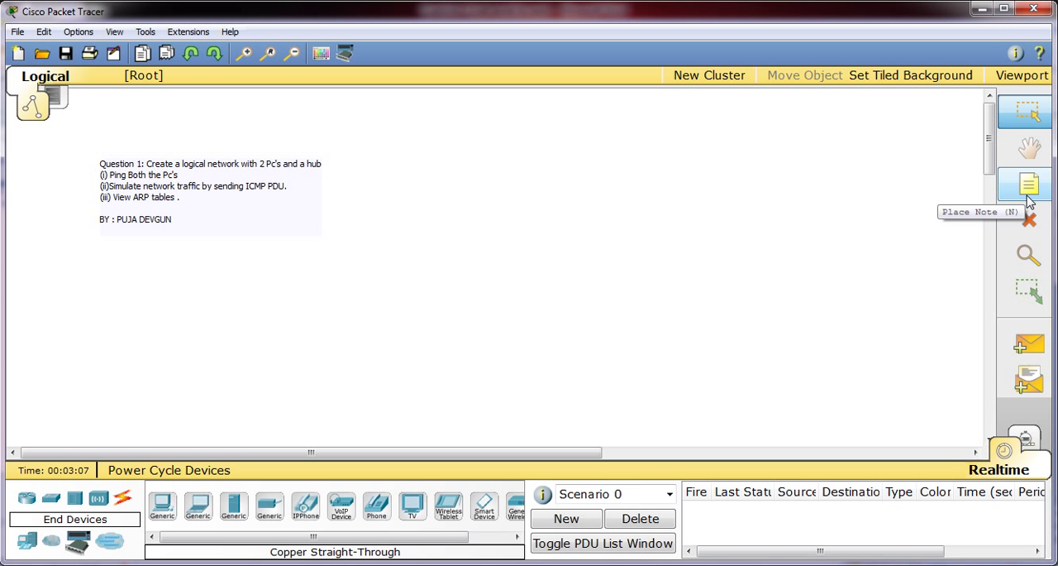
mouse_move(1030, 207)
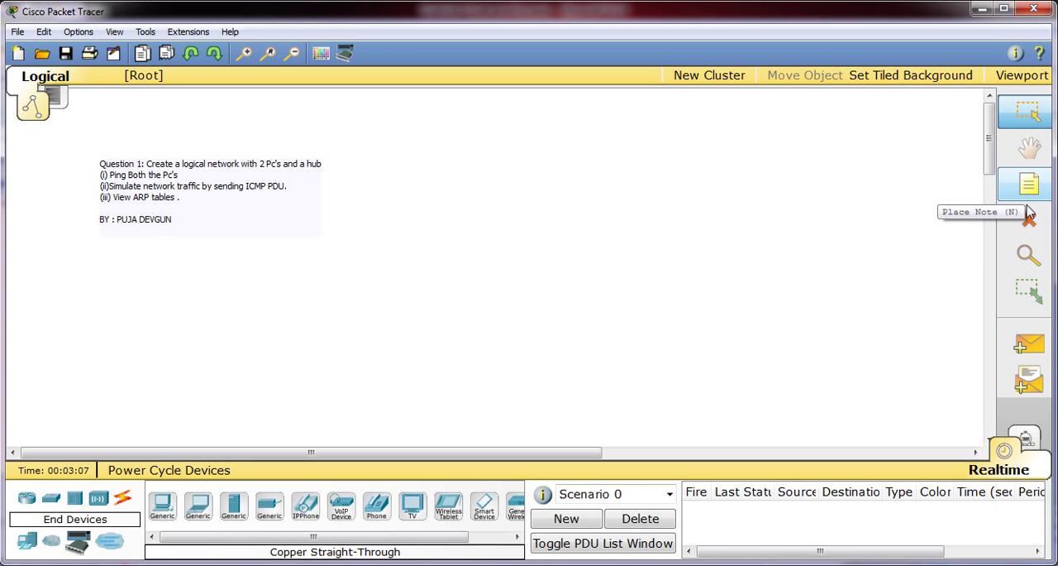
mouse_move(1028, 221)
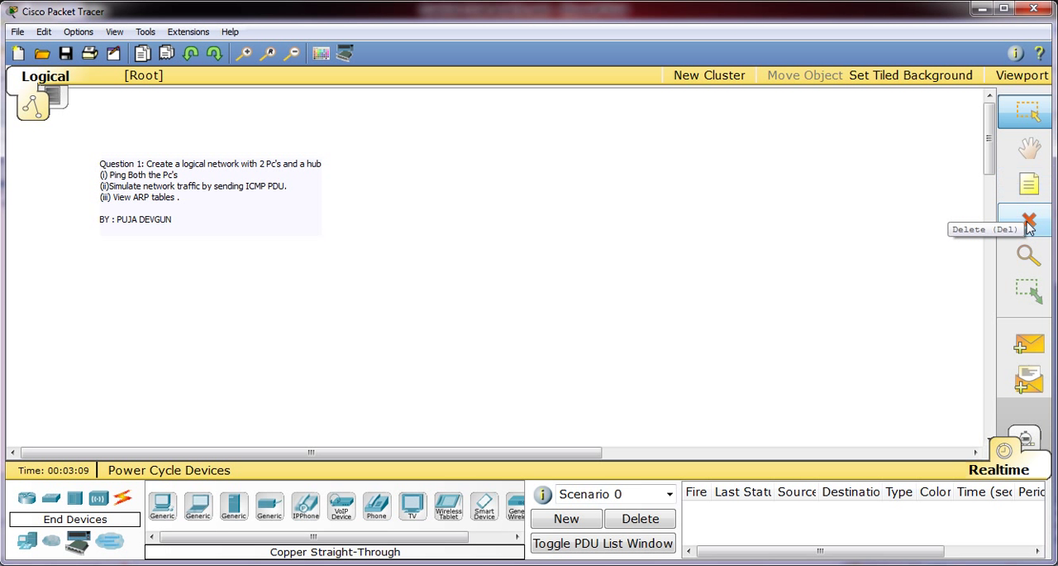
mouse_move(1029, 255)
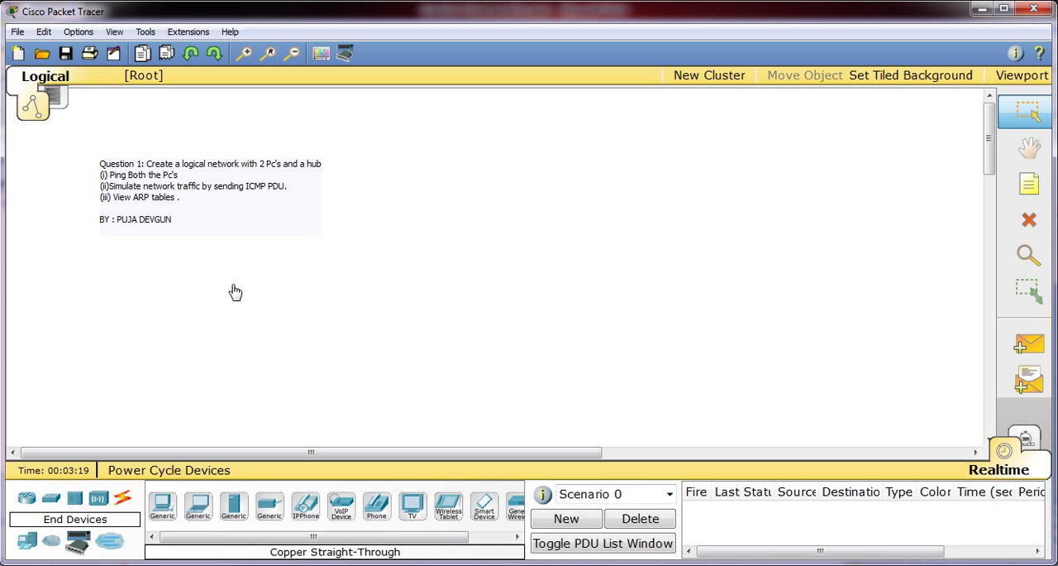
mouse_move(27, 540)
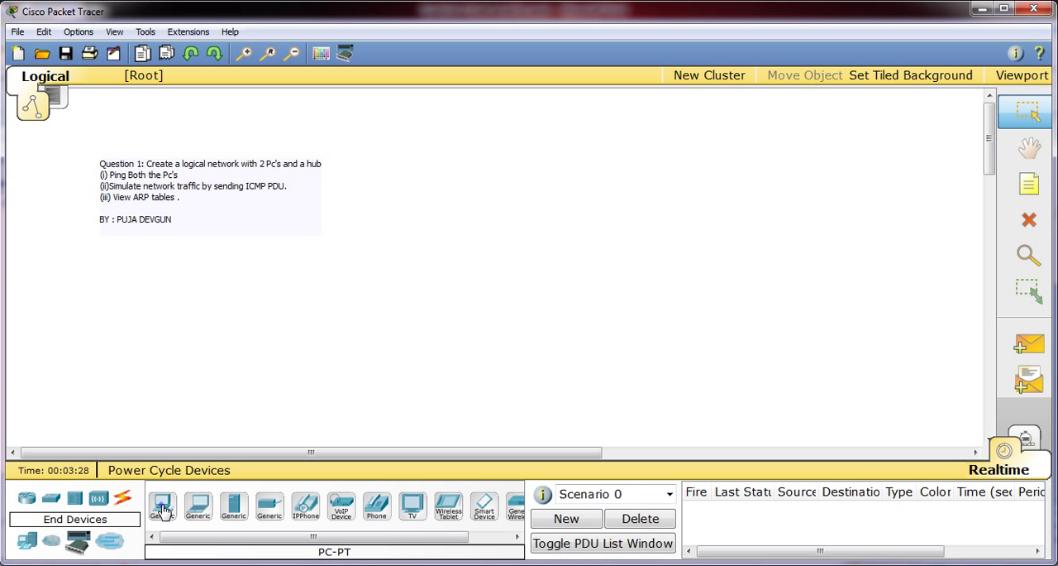
Place two PC-PT devices, PC0 and PC1, then switch the palette to Hubs for Hub0.
left_click(162, 506)
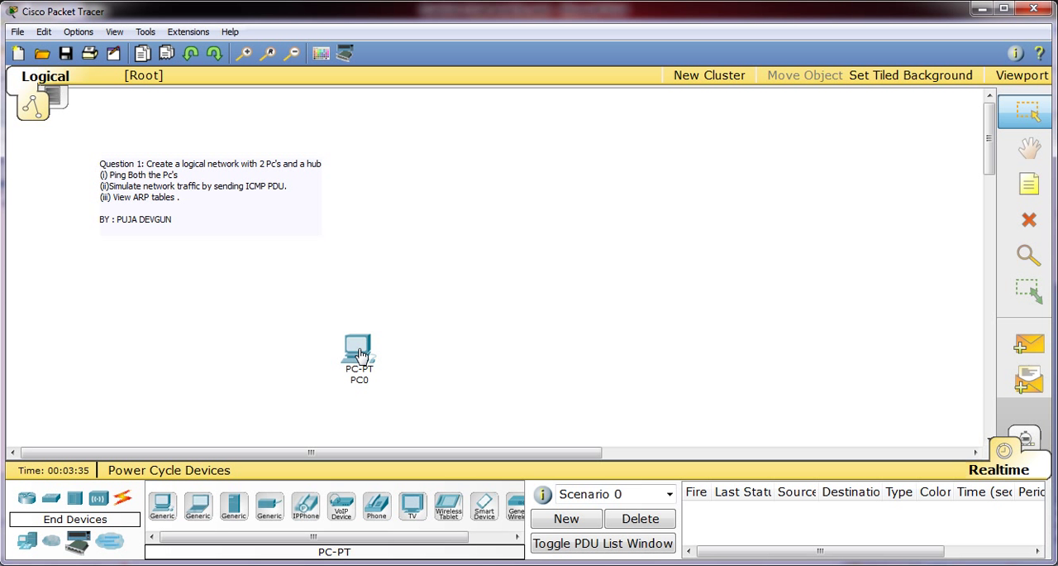
mouse_move(312, 359)
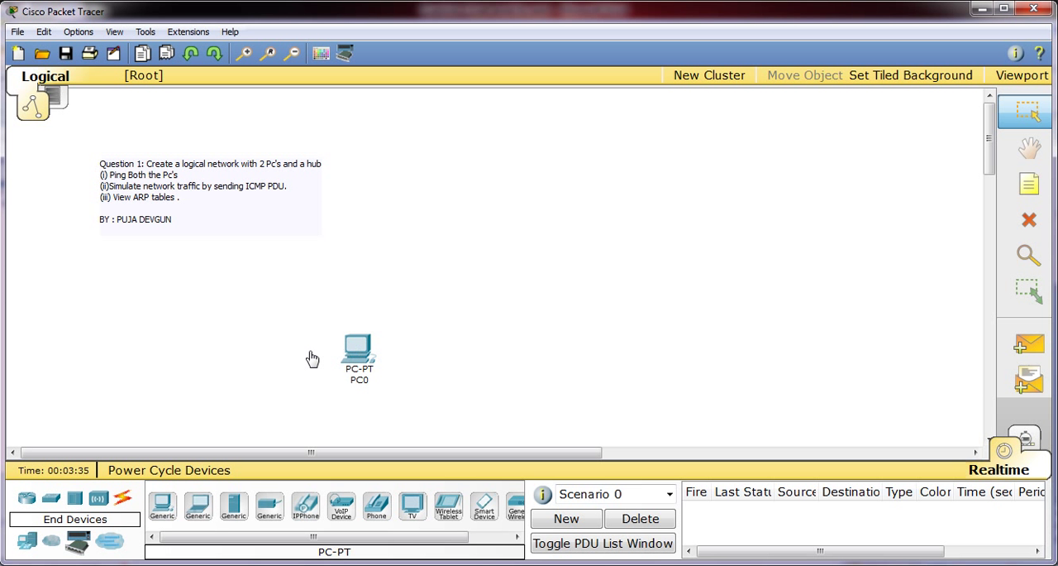
left_click(162, 506)
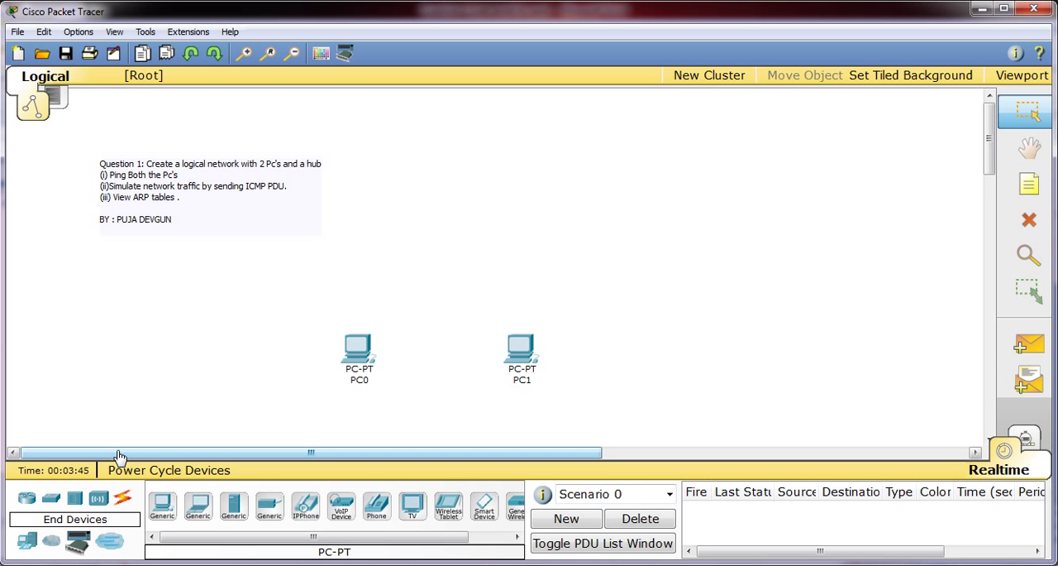
mouse_move(74, 496)
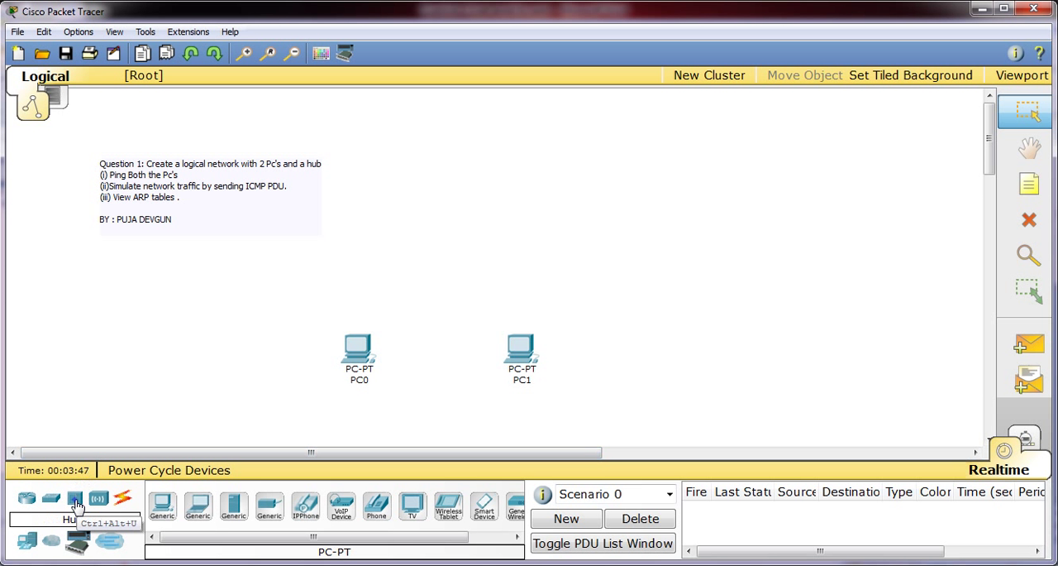
left_click(74, 496)
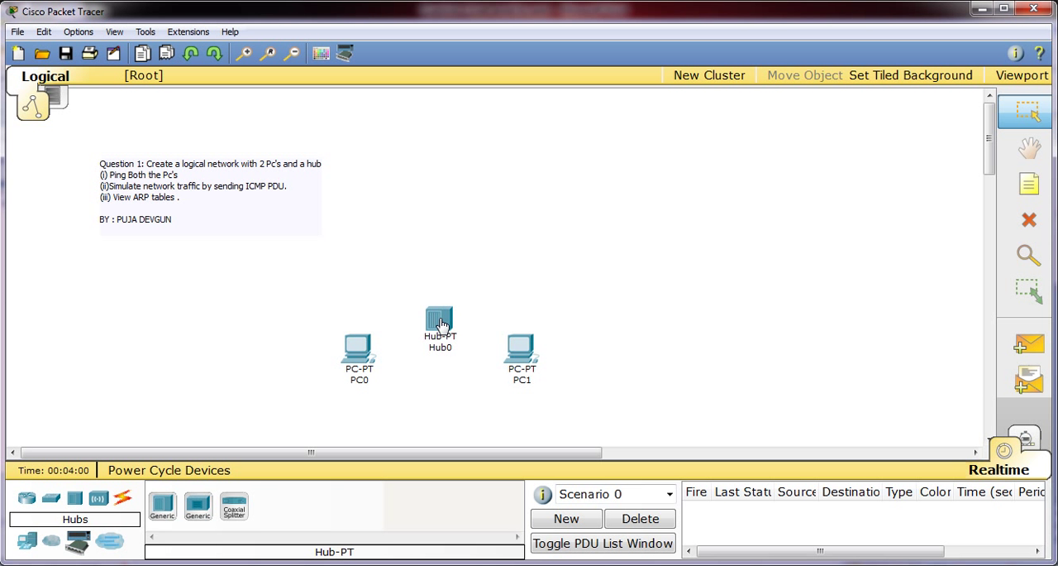
mouse_move(201, 370)
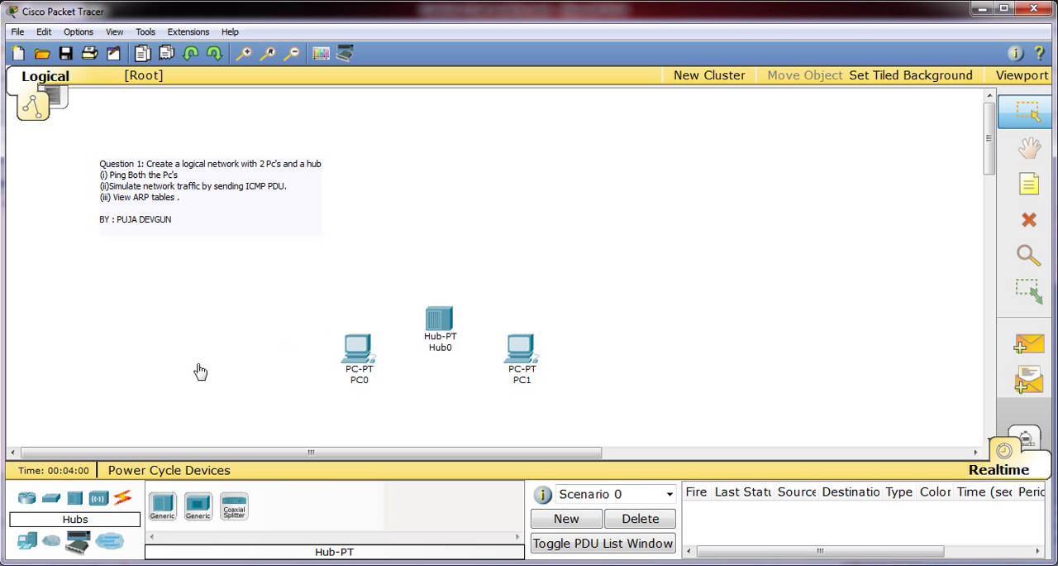
Link PC0 to Hub0 Port 0 with a copper straight-through cable.
left_click(123, 496)
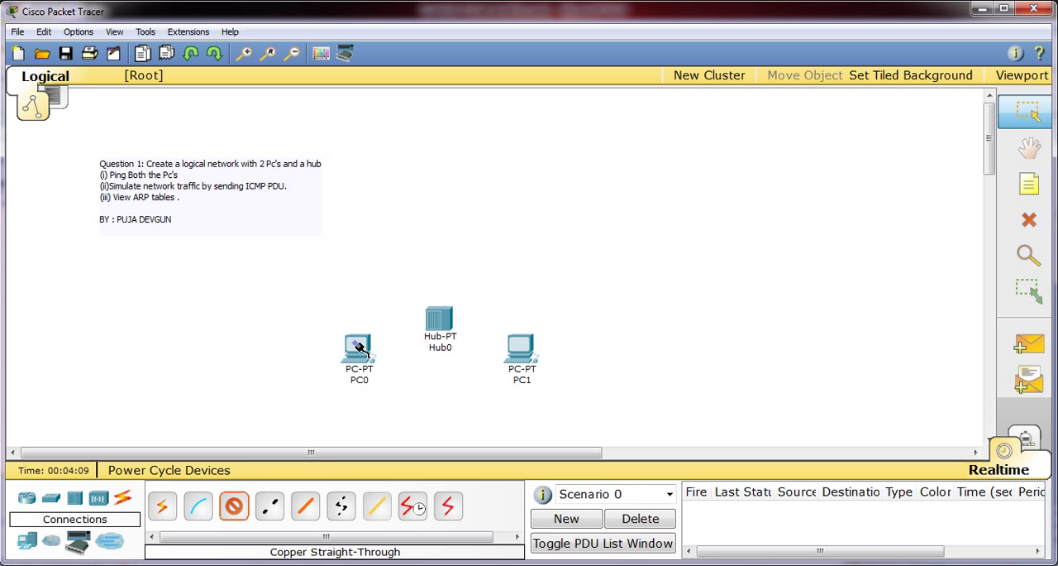
left_click(359, 350)
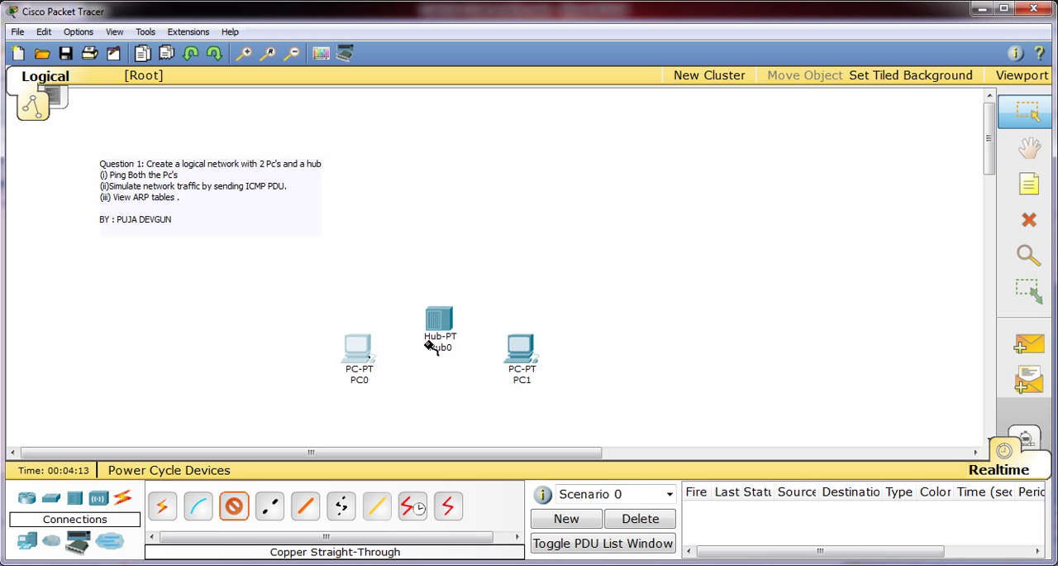
left_click(440, 322)
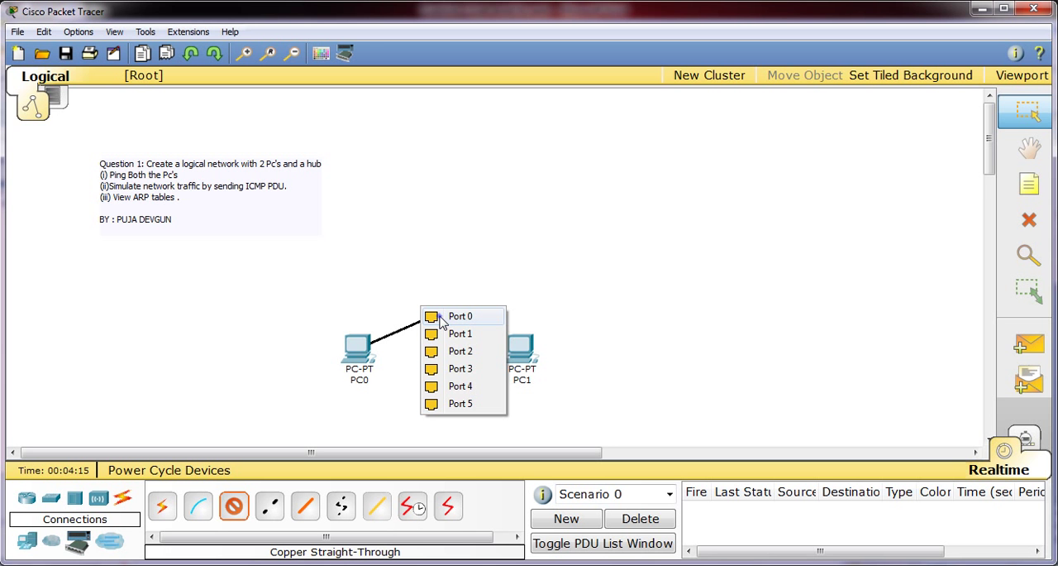
left_click(460, 316)
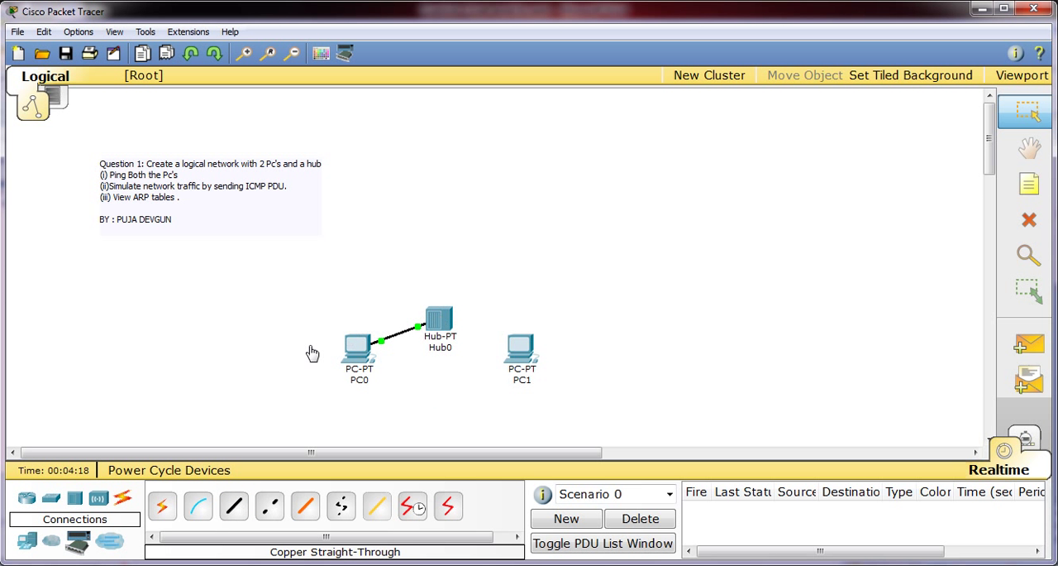
Link Hub0 to PC1's FastEthernet port with a second straight-through cable.
left_click(235, 506)
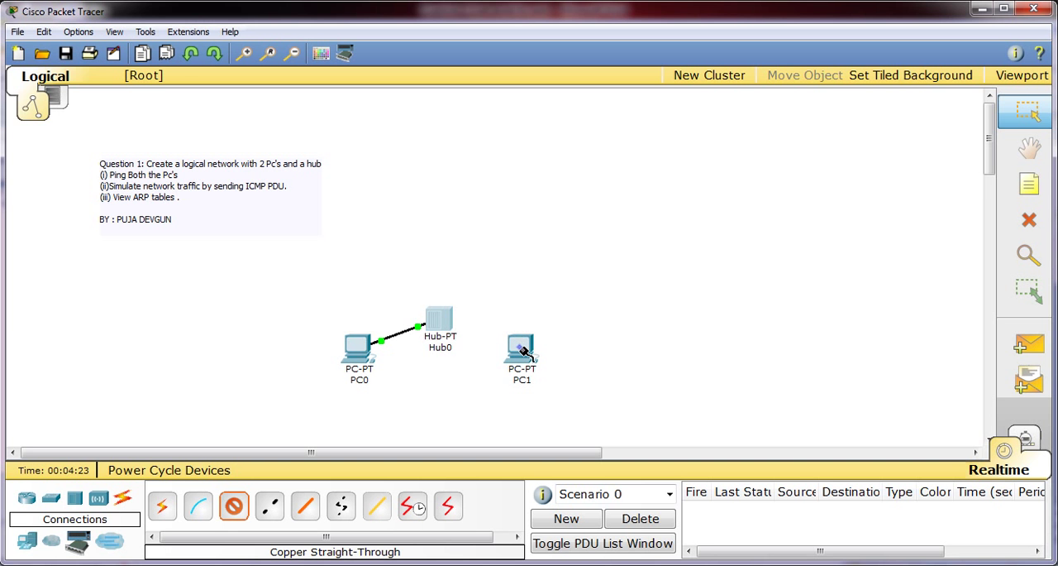
left_click(523, 355)
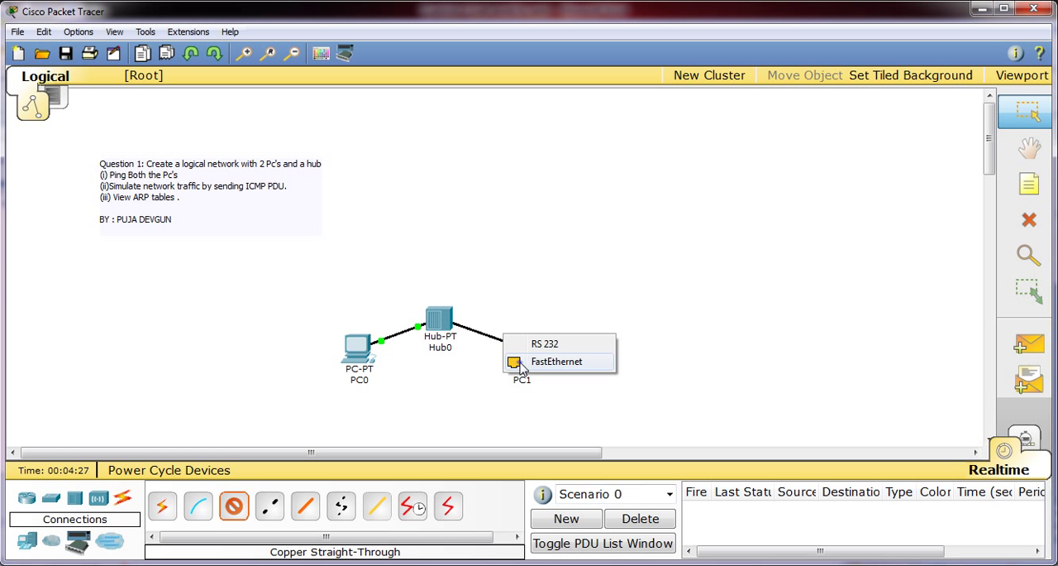
left_click(556, 360)
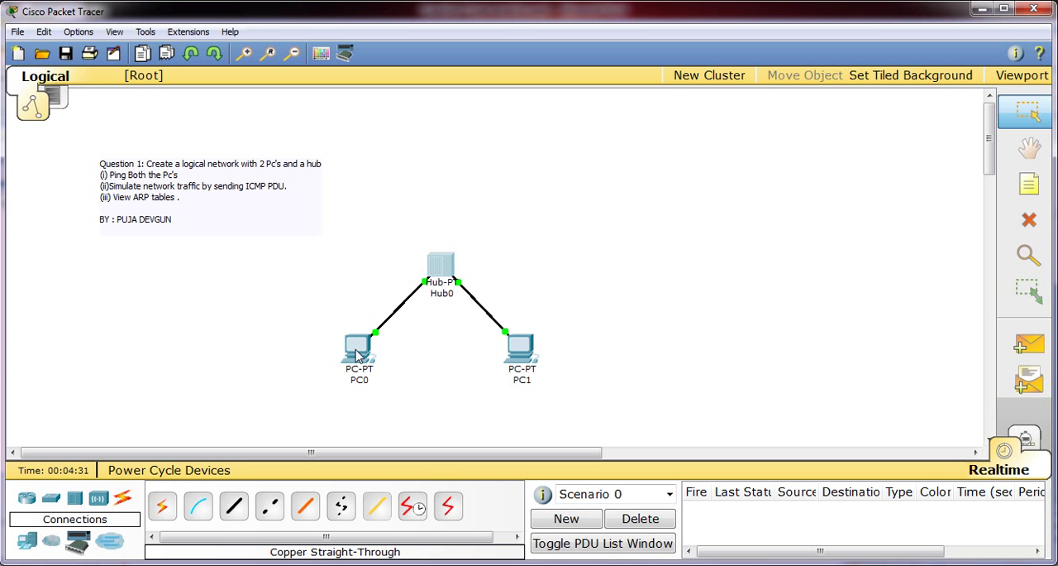
left_click_drag(361, 351, 300, 350)
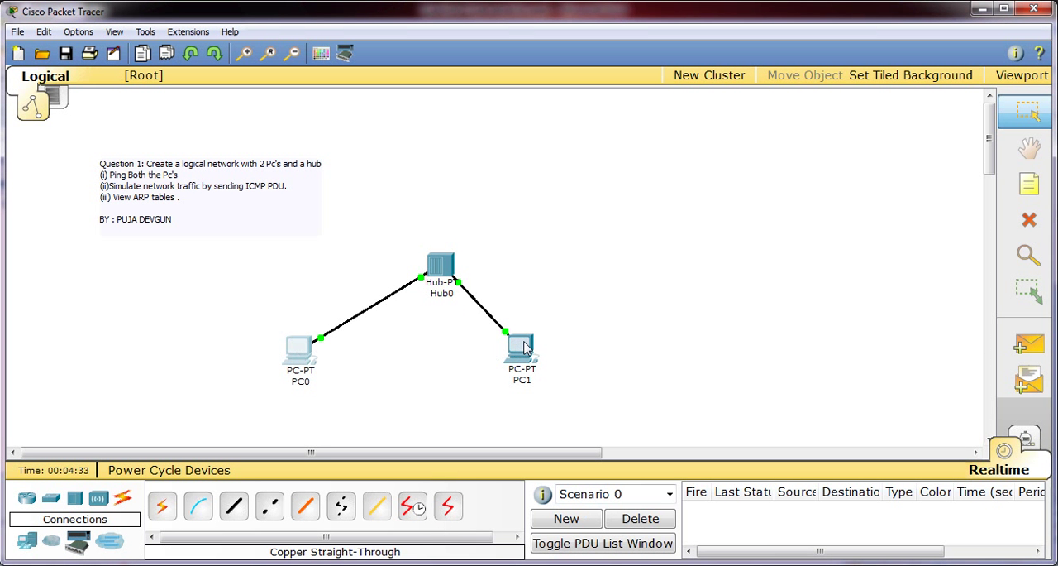
left_click_drag(520, 347, 544, 361)
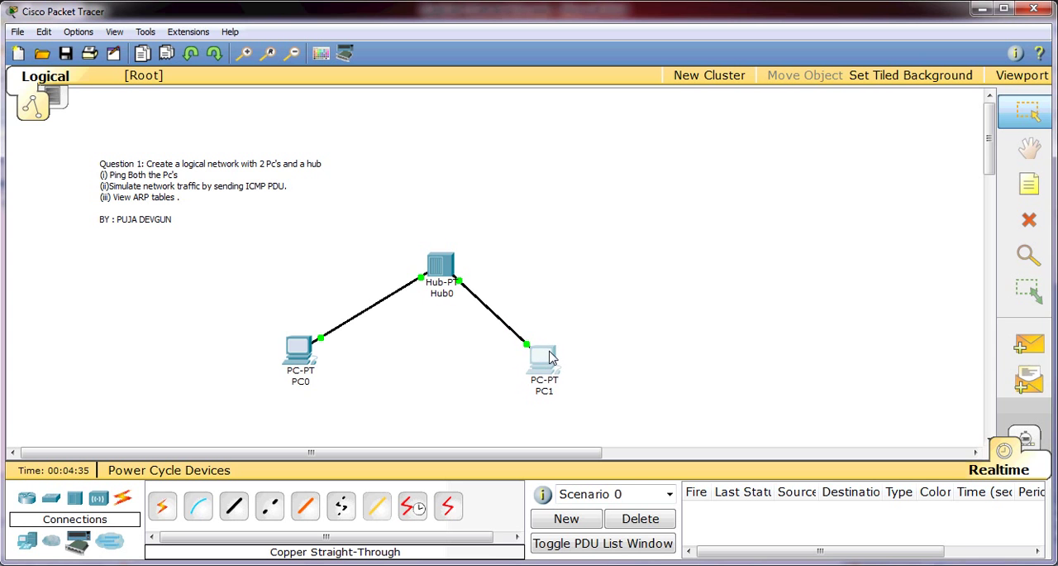
left_click_drag(544, 364, 565, 364)
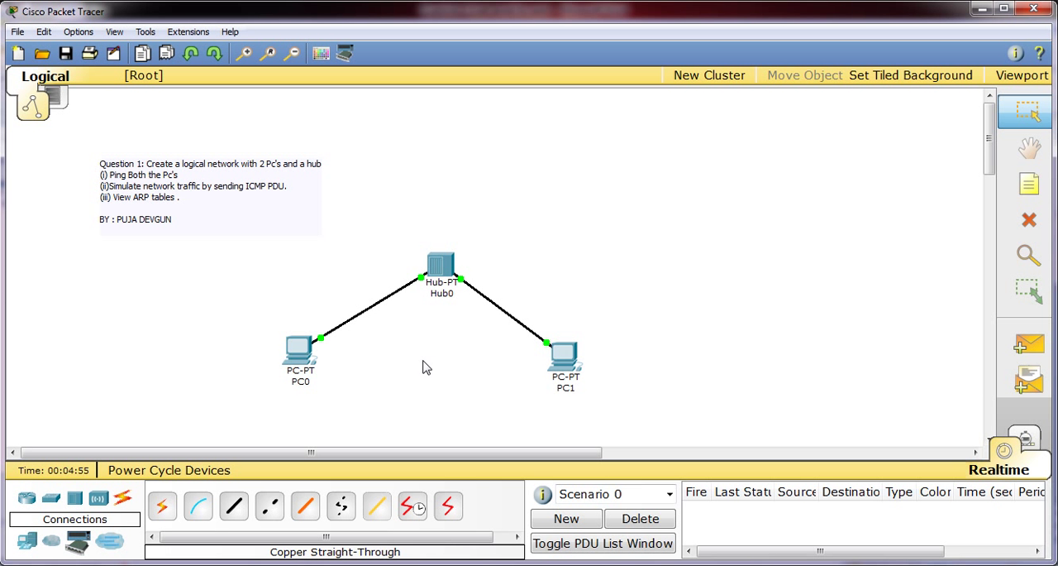
mouse_move(323, 357)
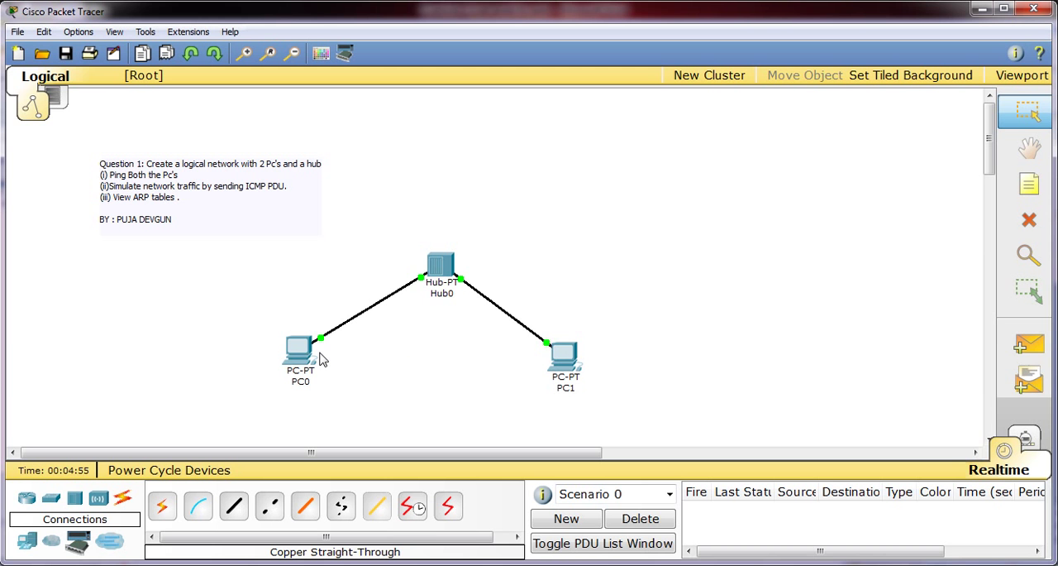
mouse_move(566, 351)
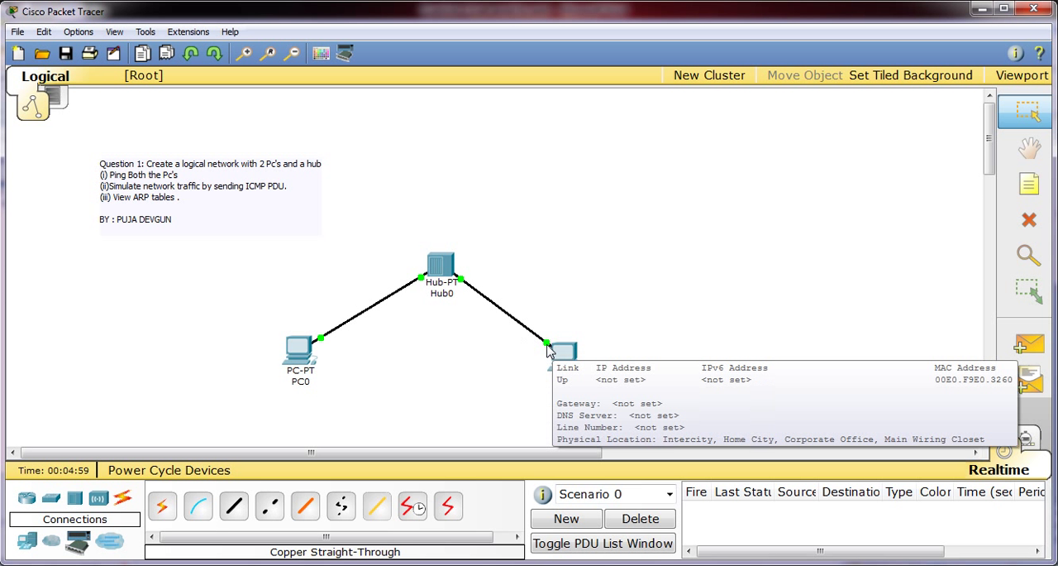
mouse_move(454, 312)
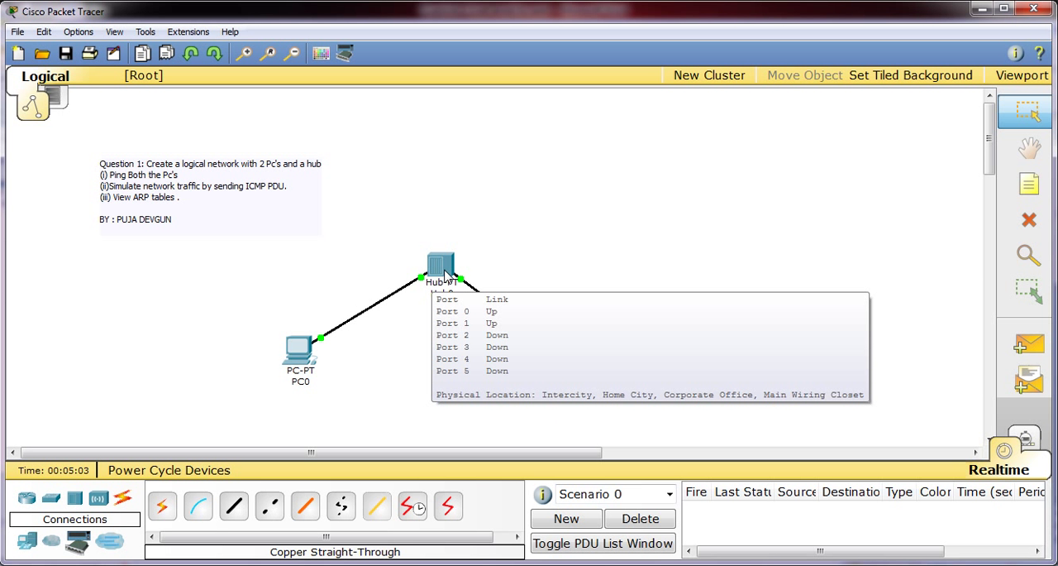
mouse_move(522, 308)
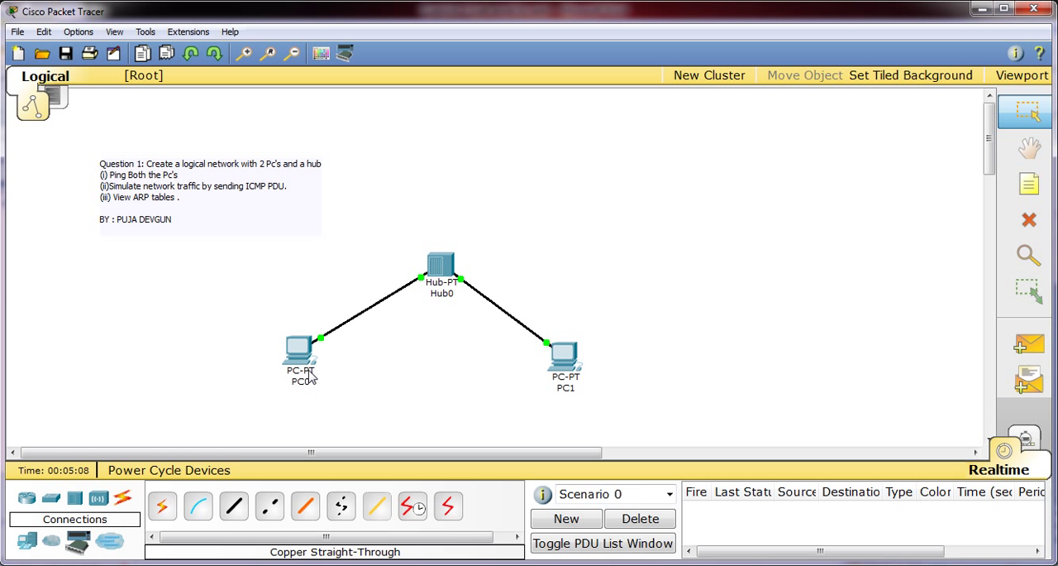
mouse_move(313, 384)
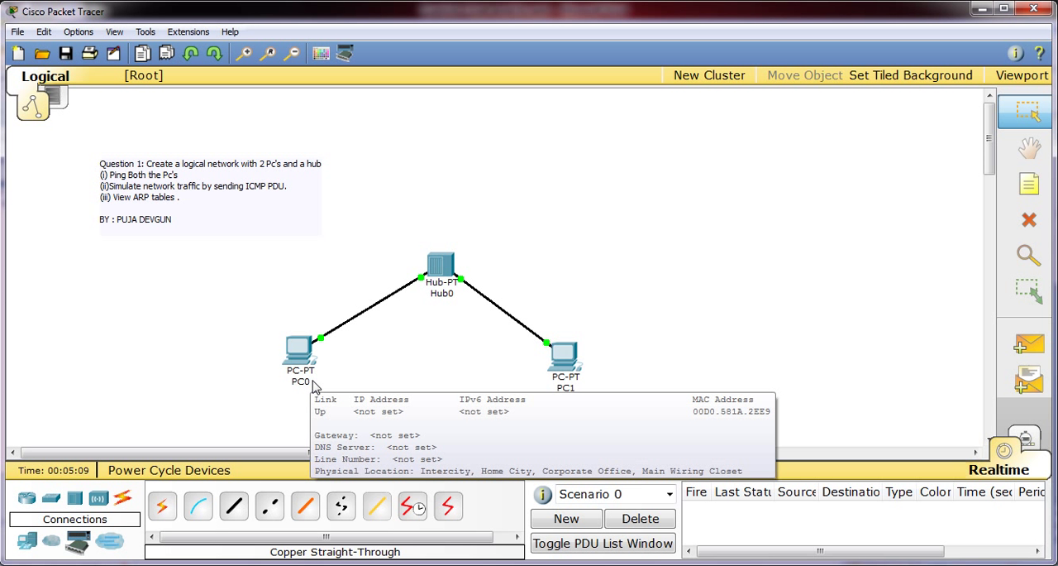
mouse_move(308, 387)
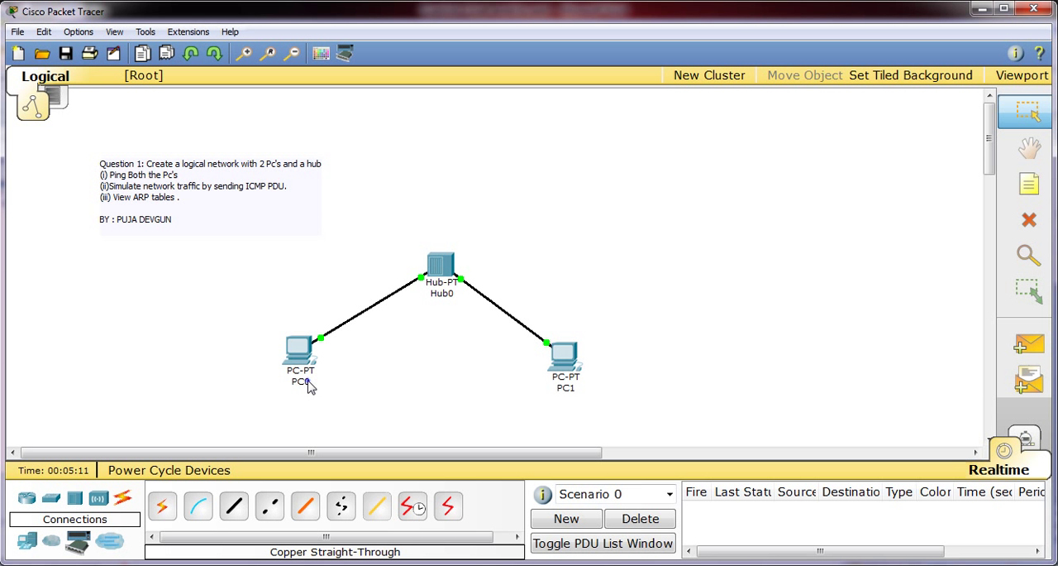
Rename PC0 to Sales and PC1 to Mktg.
double_click(301, 381)
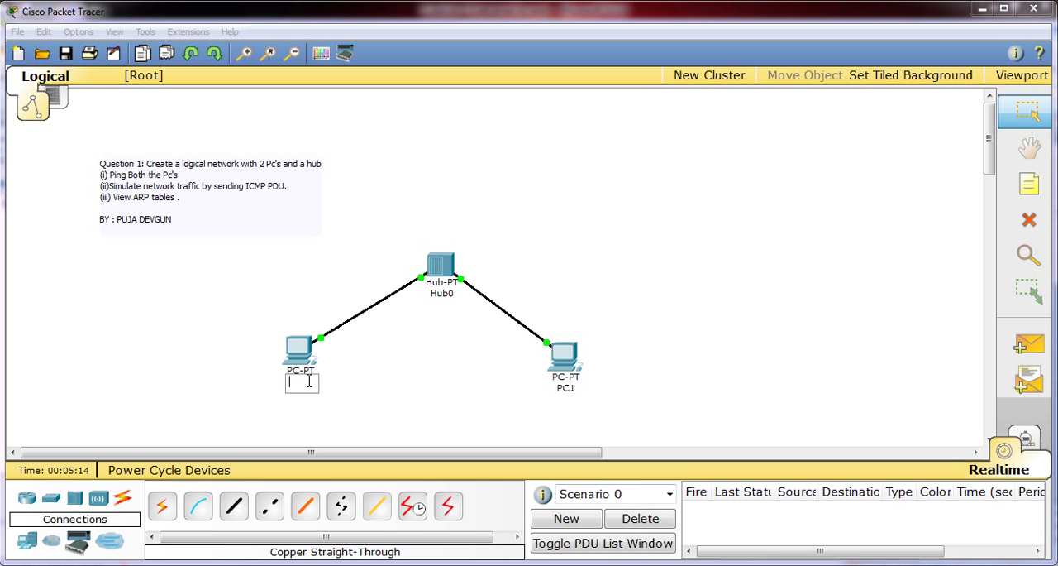
type("Sales")
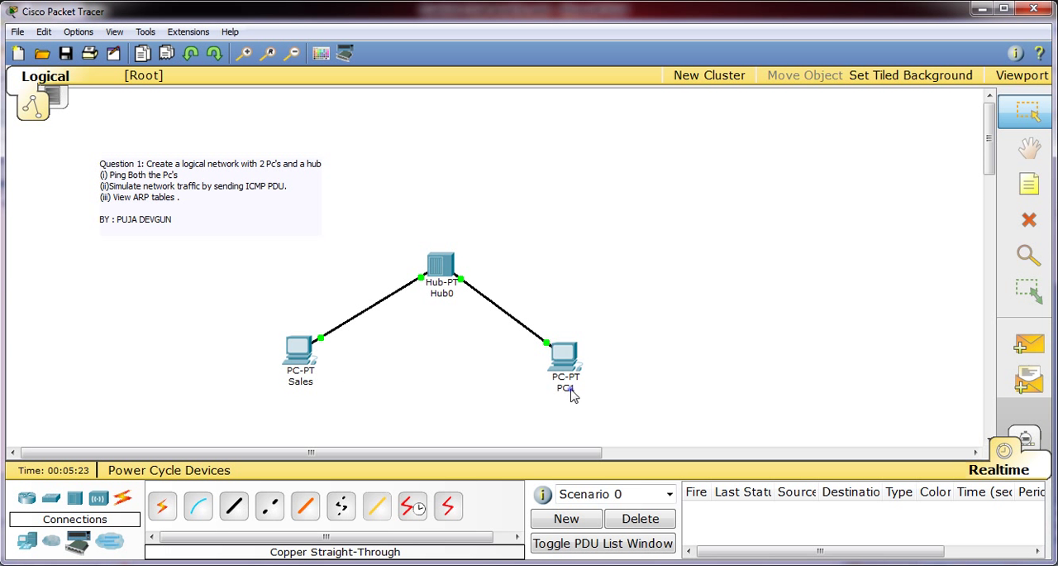
double_click(566, 389)
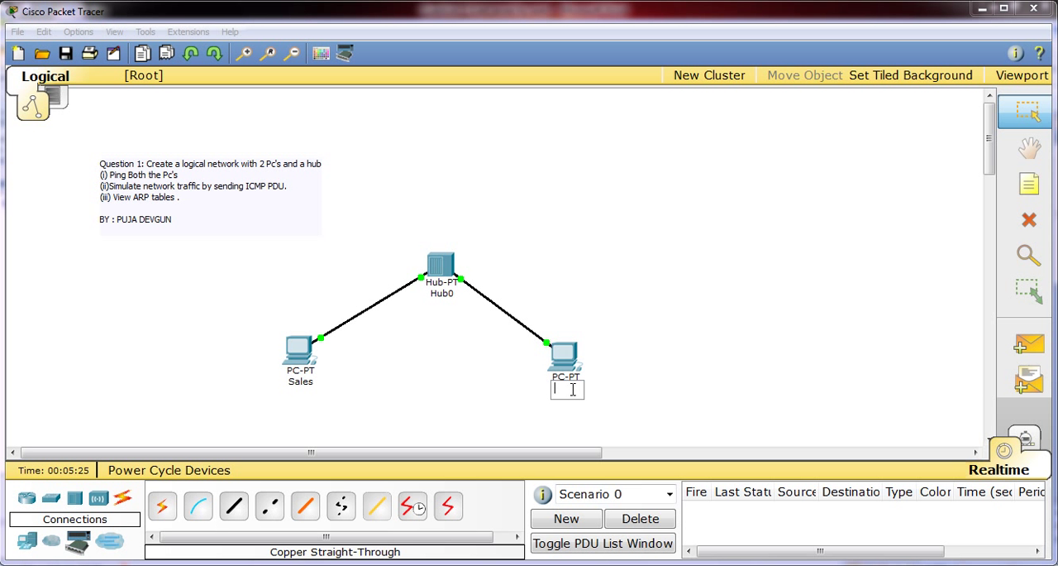
type("Mktg")
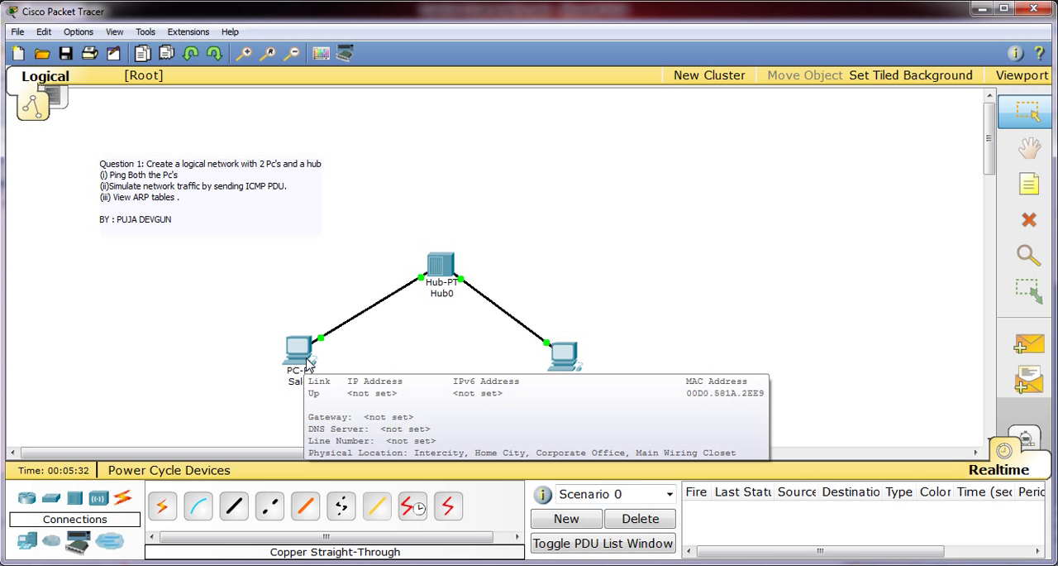
mouse_move(564, 357)
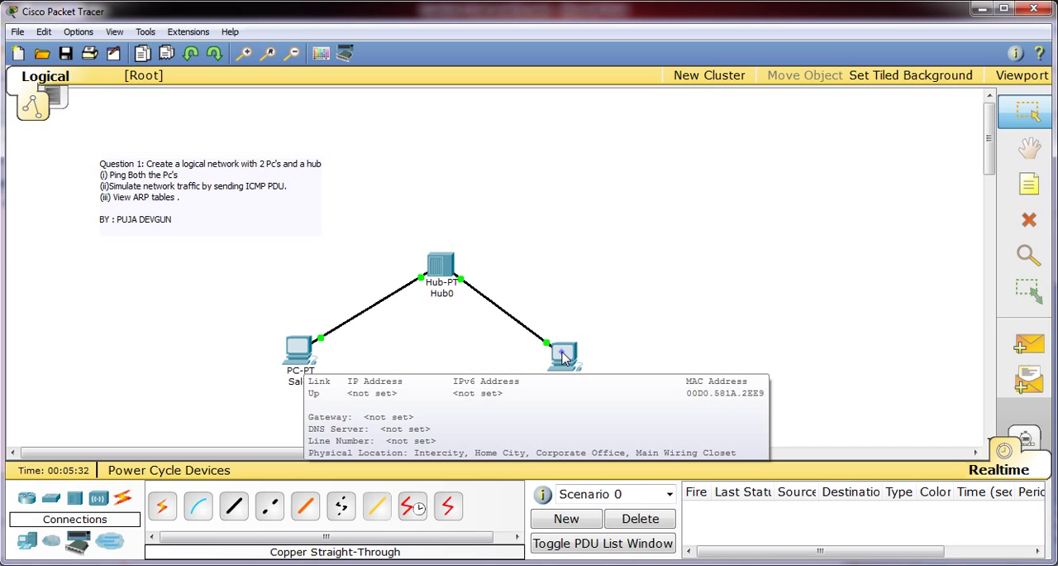
Set Mktg's IP Configuration to 192.168.1.2 / 255.255.255.0 and close its windows.
double_click(562, 351)
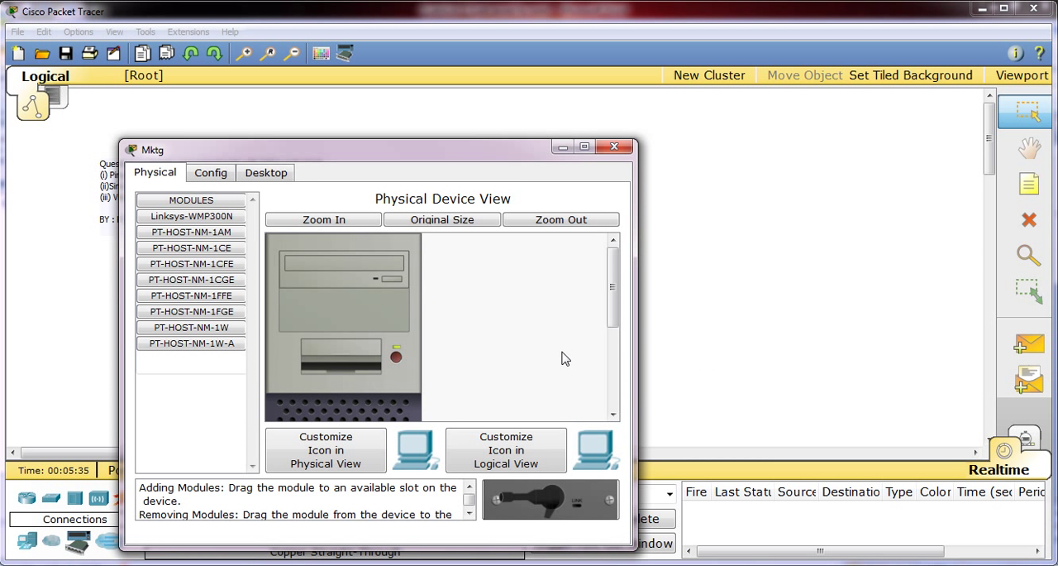
mouse_move(310, 287)
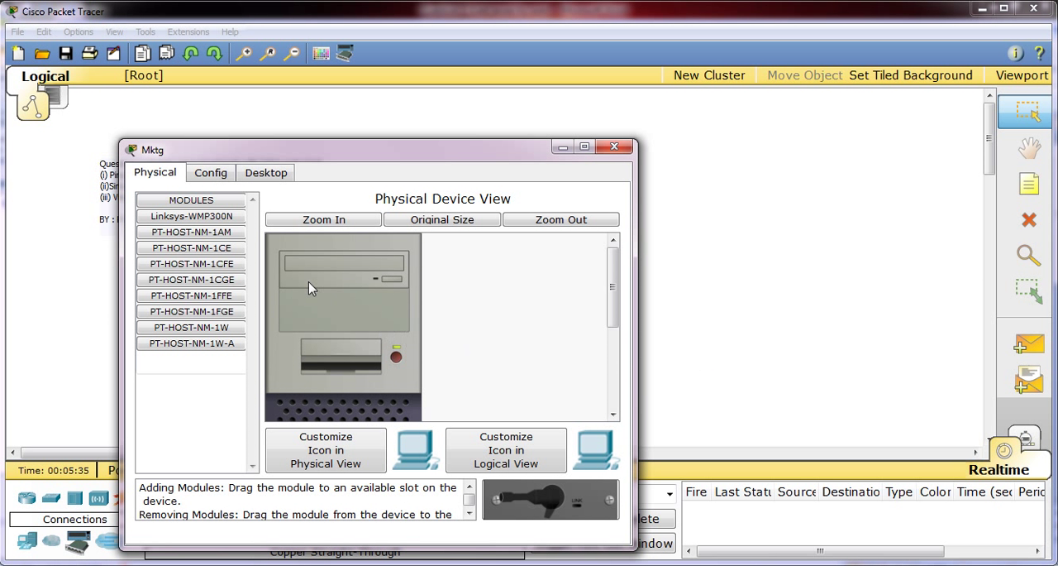
left_click(265, 172)
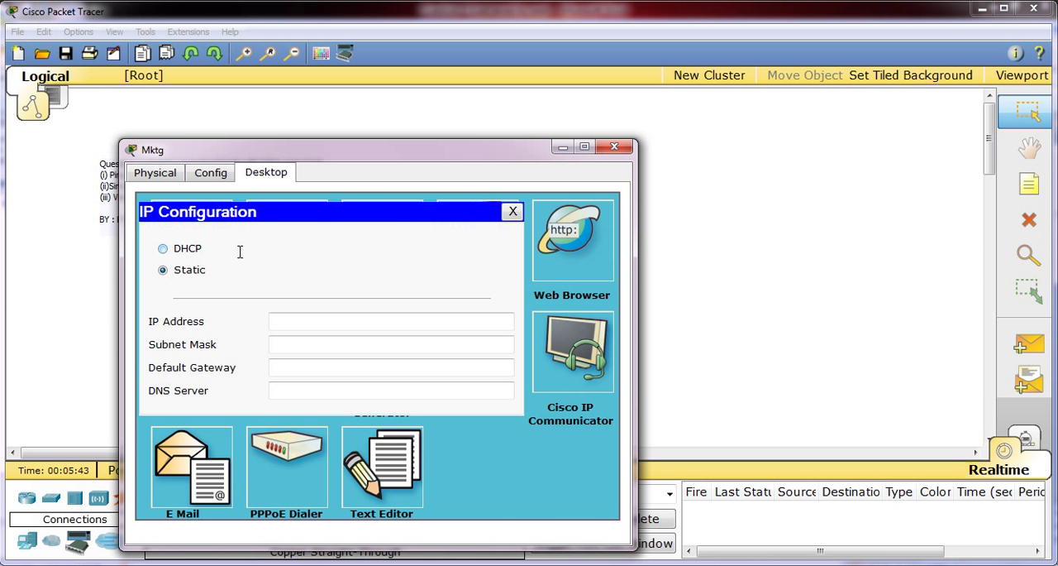
left_click(391, 320)
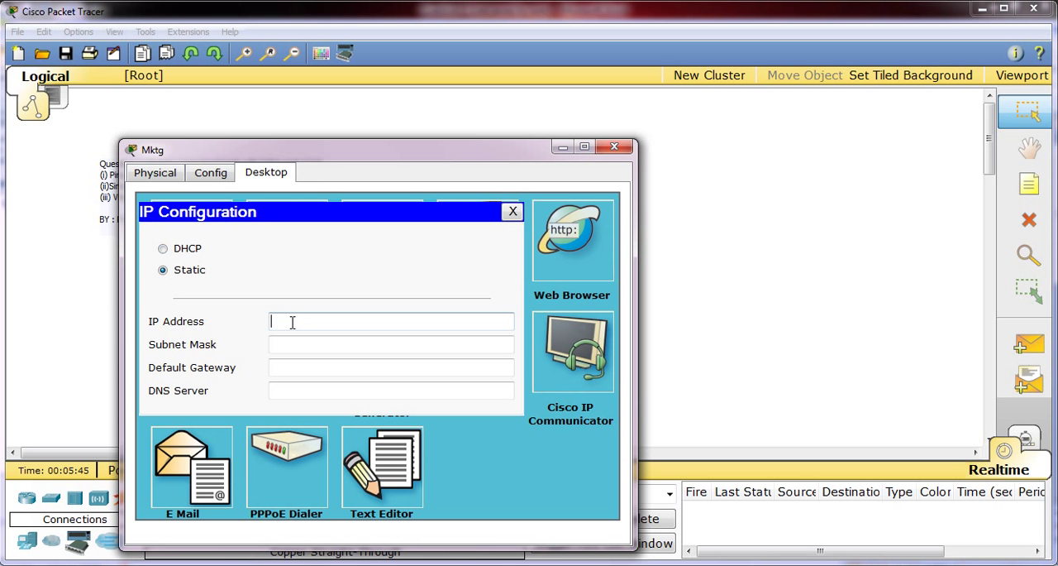
type("192")
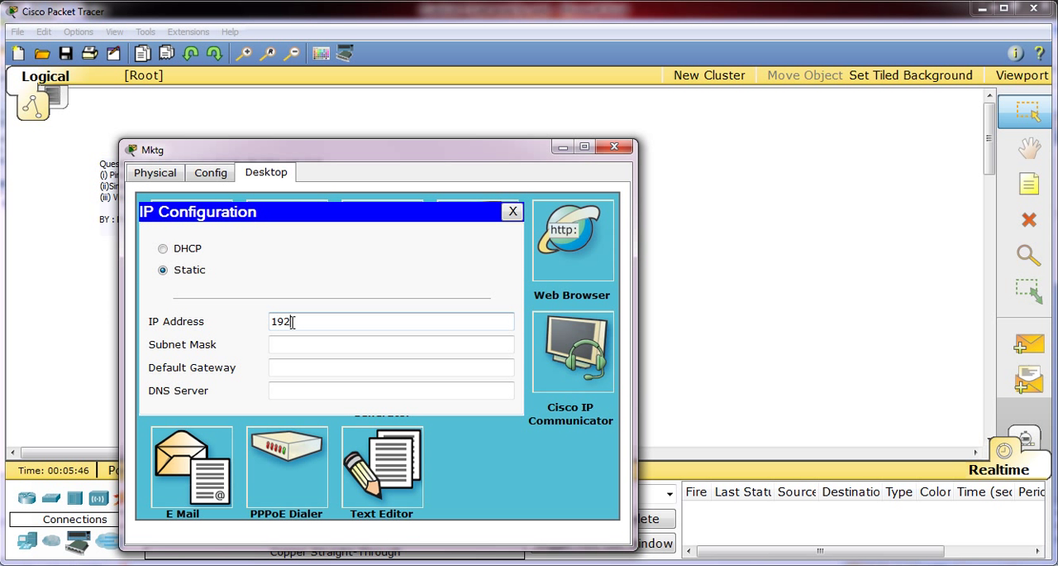
type(".168.1.")
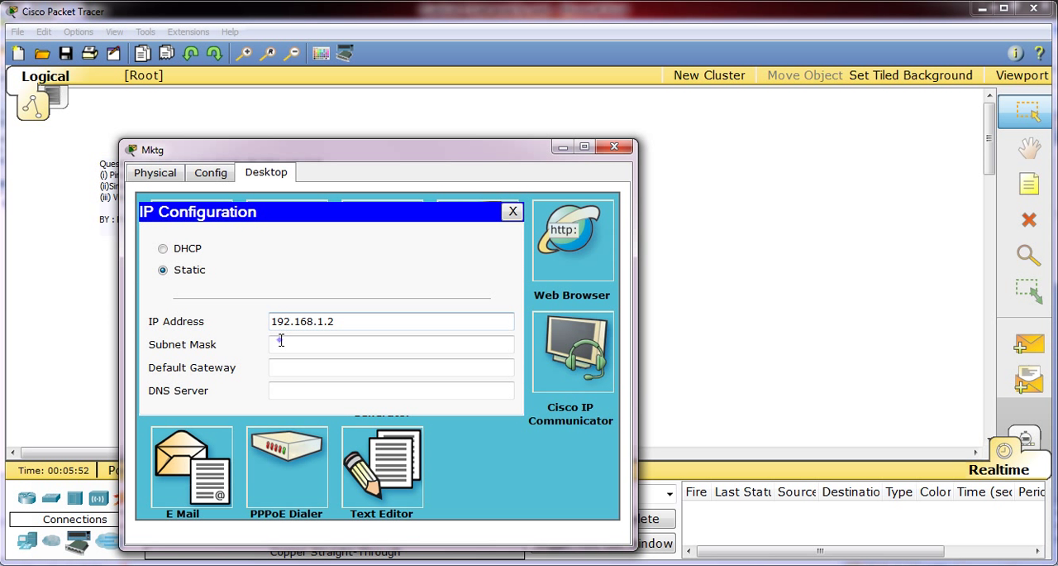
type("255.255.255.0")
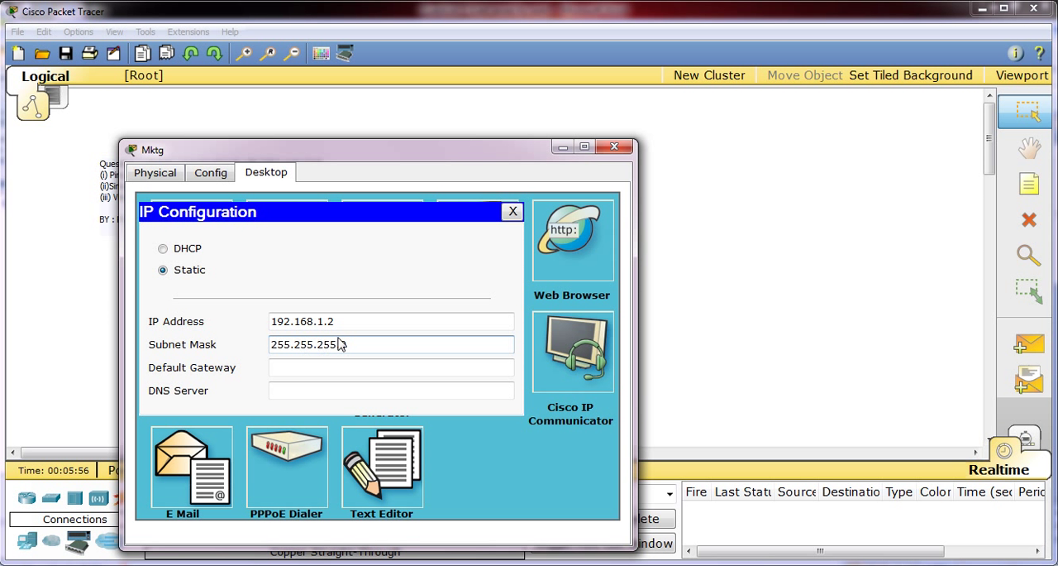
left_click(513, 211)
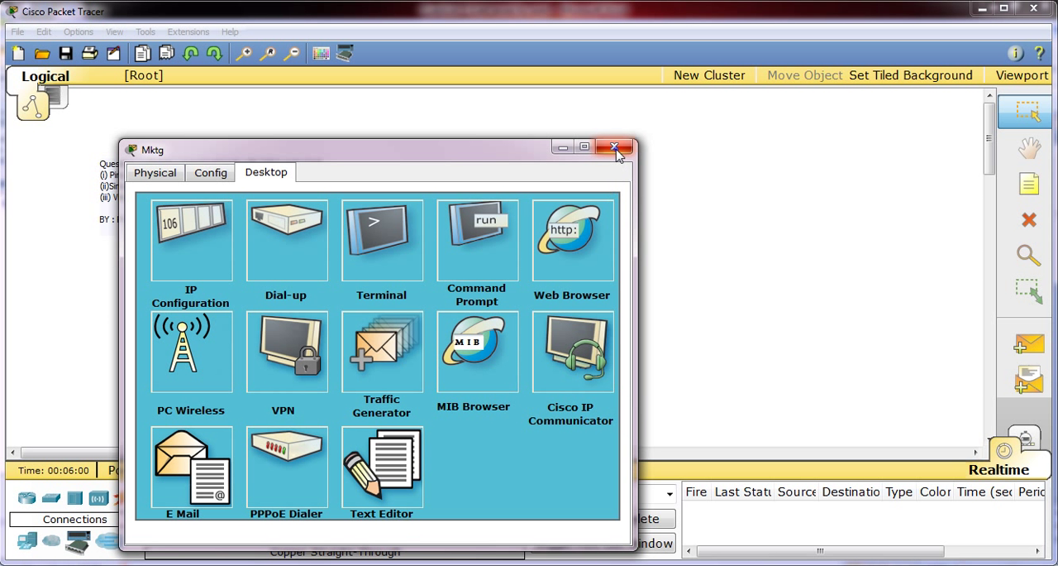
left_click(615, 147)
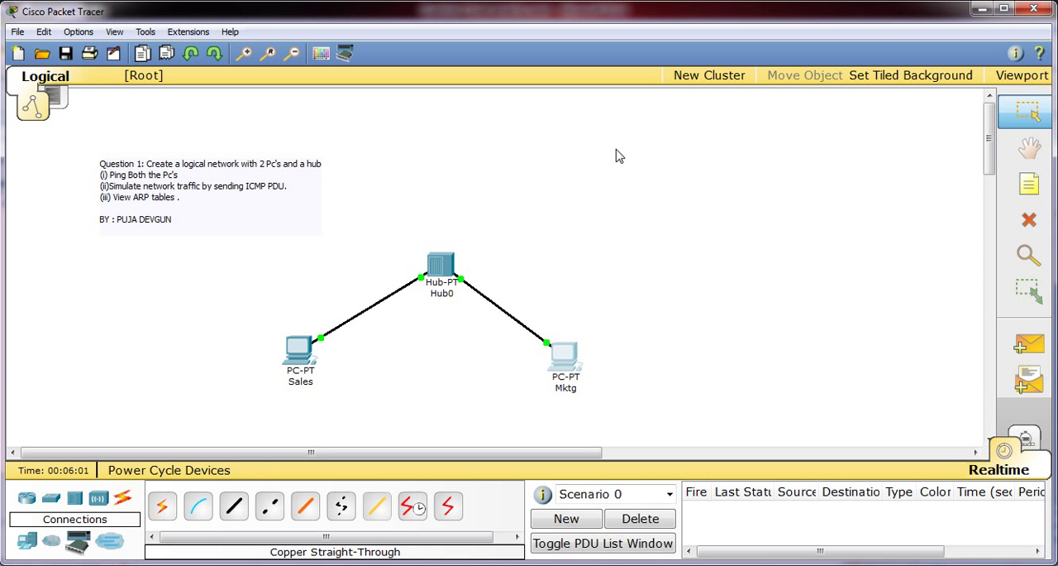
mouse_move(562, 258)
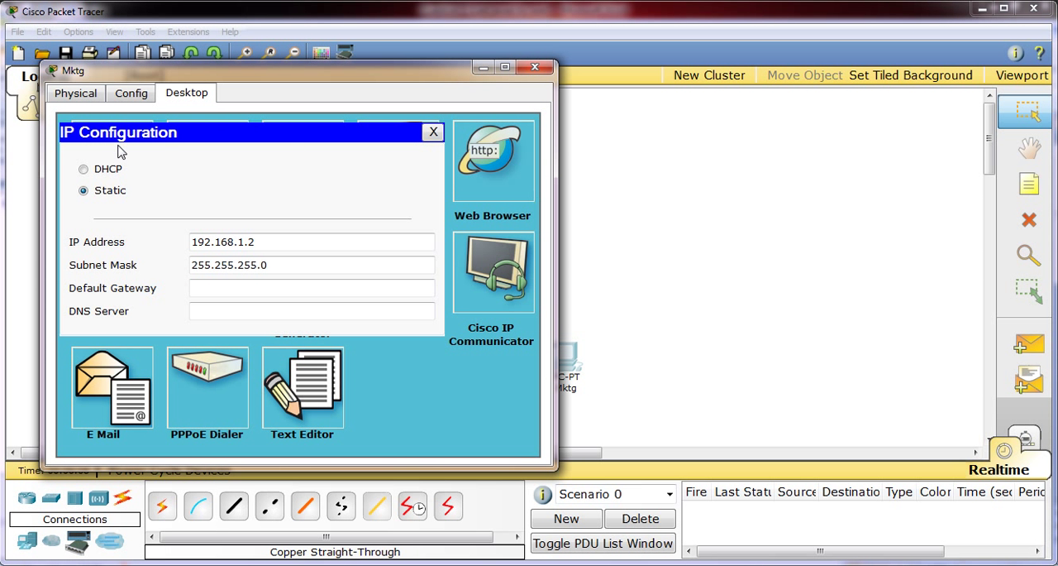
mouse_move(430, 133)
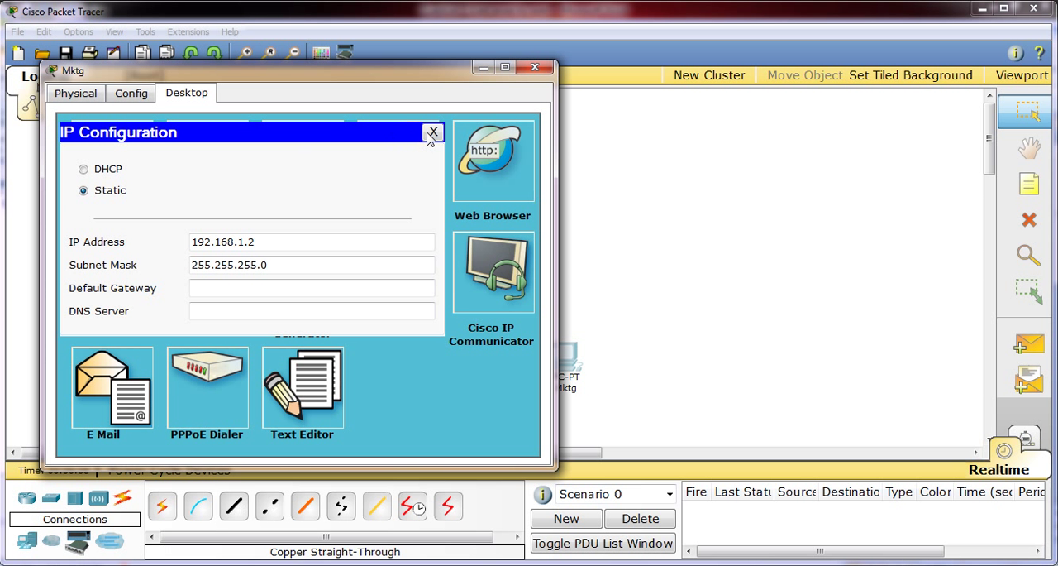
left_click(430, 132)
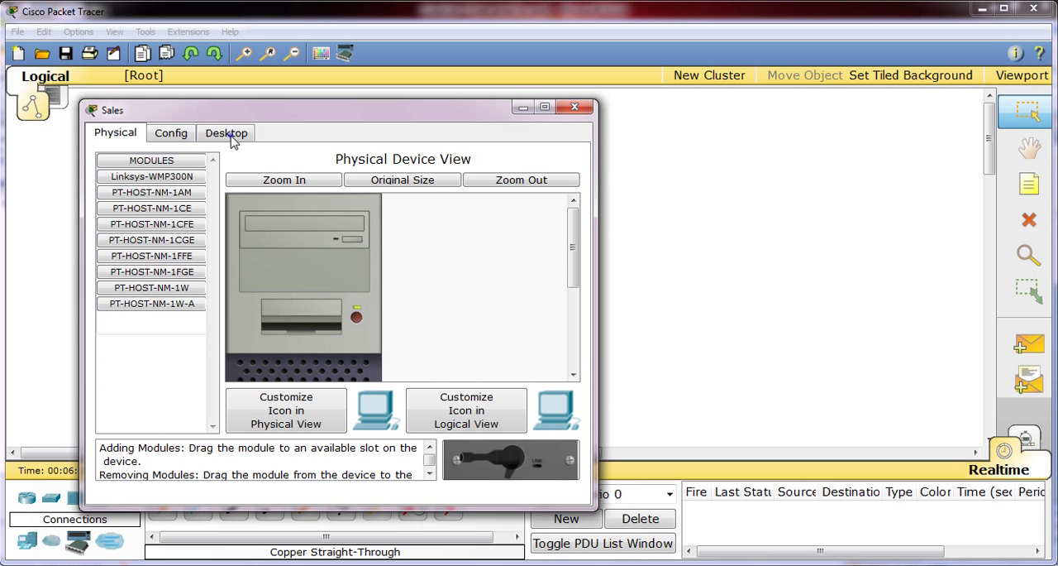
Set Sales' IP Configuration to 192.168.1.1 / 255.255.255.0 and close its windows.
left_click(225, 132)
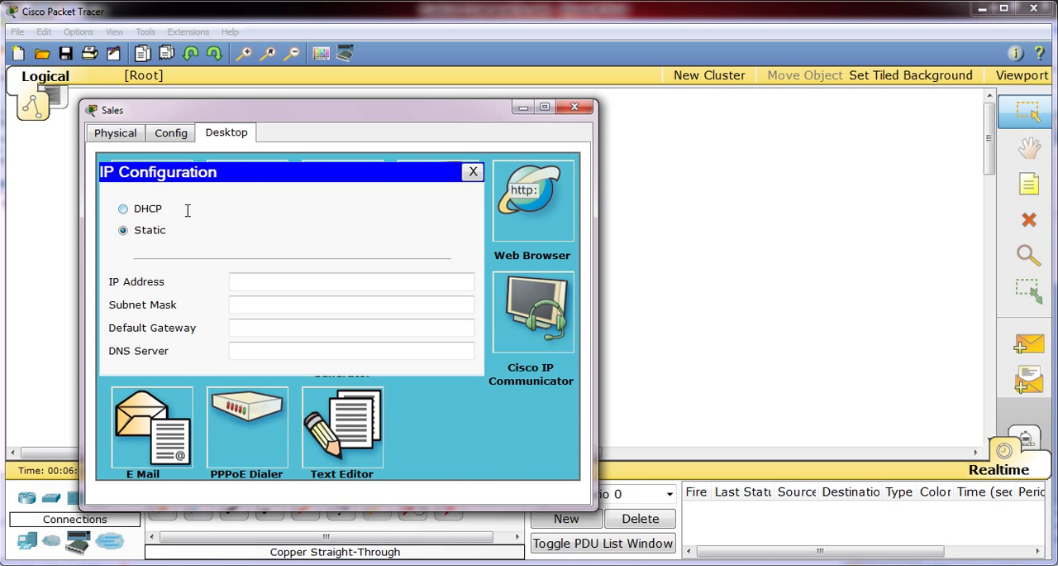
left_click(350, 281)
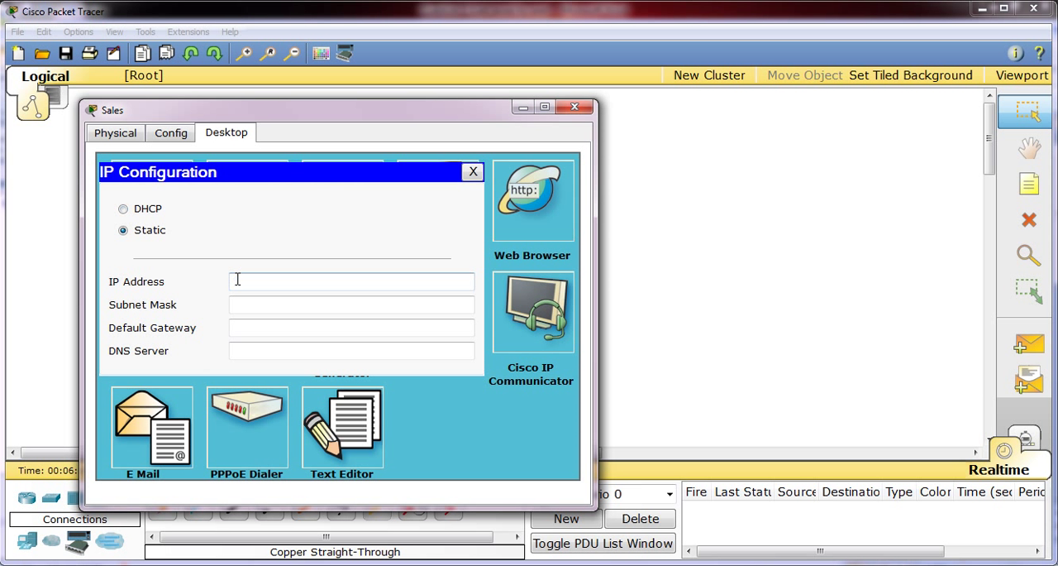
type("192")
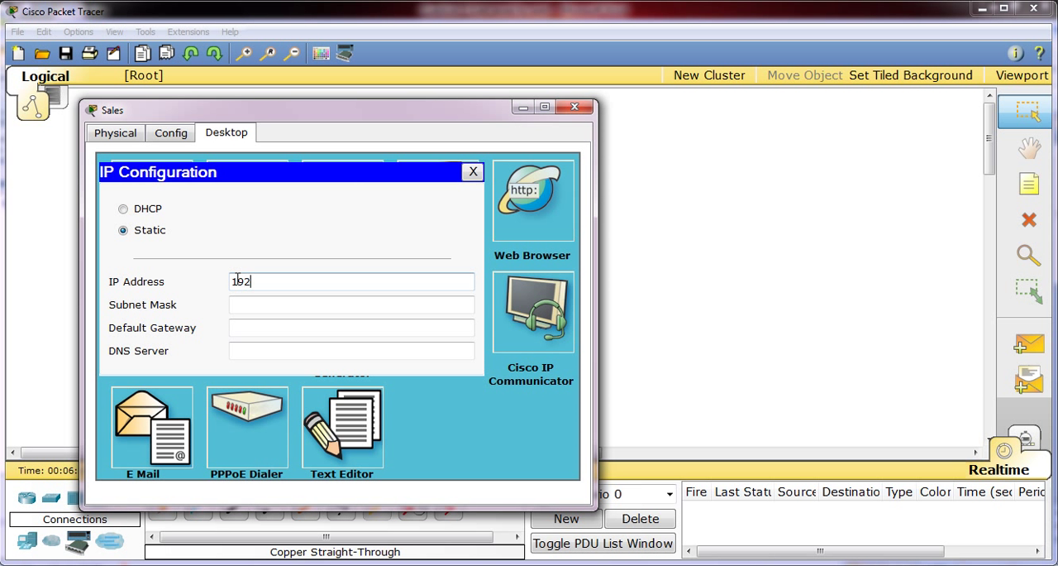
type(".168.1.1")
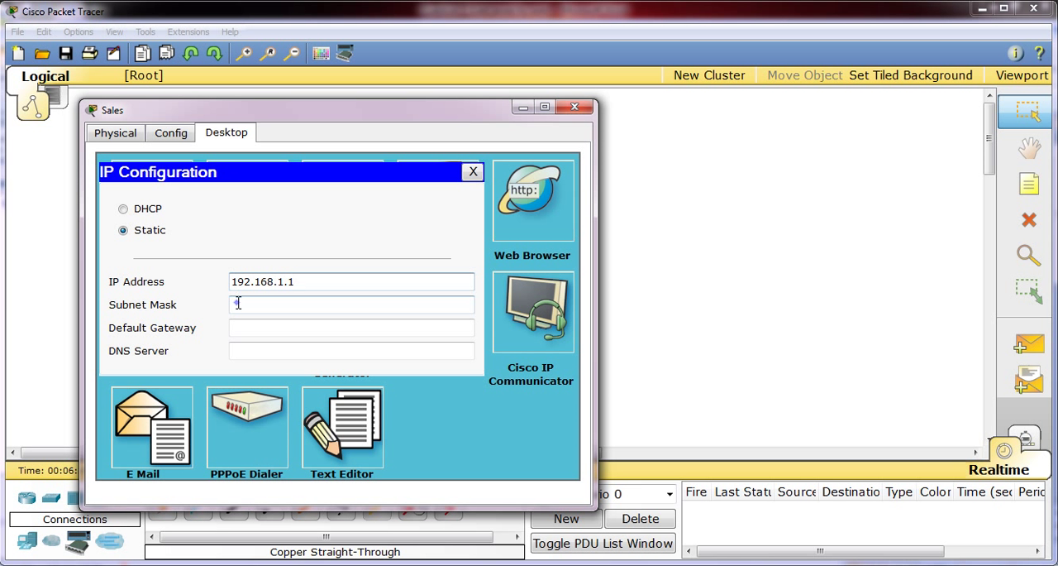
type("255.255.255.0")
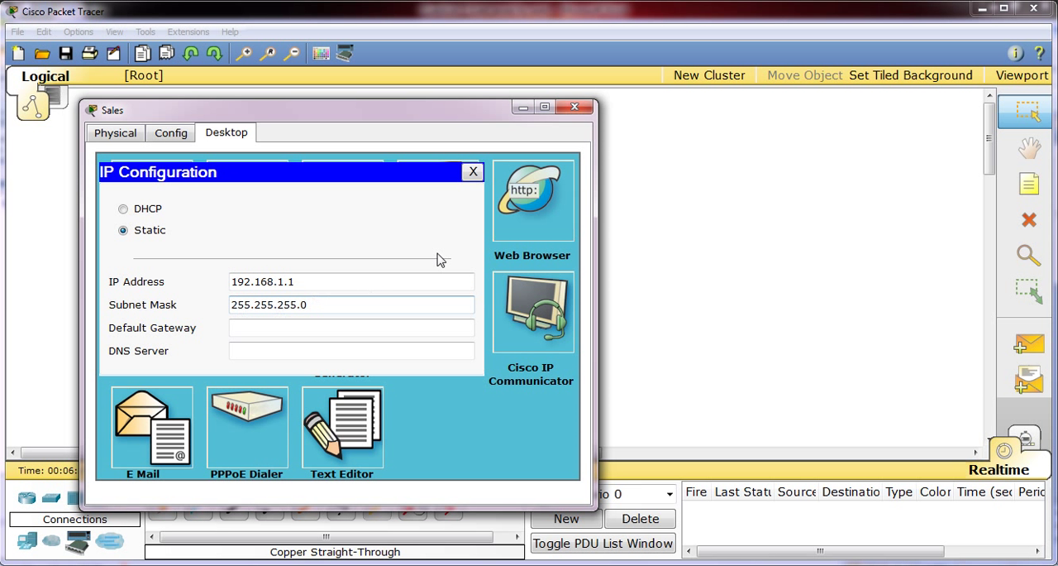
left_click(473, 172)
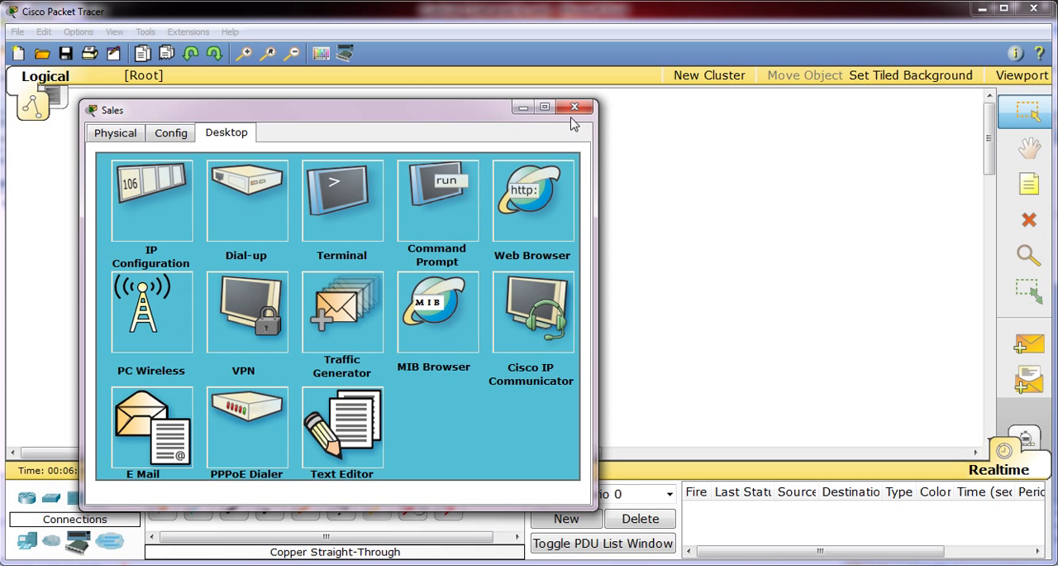
left_click(575, 107)
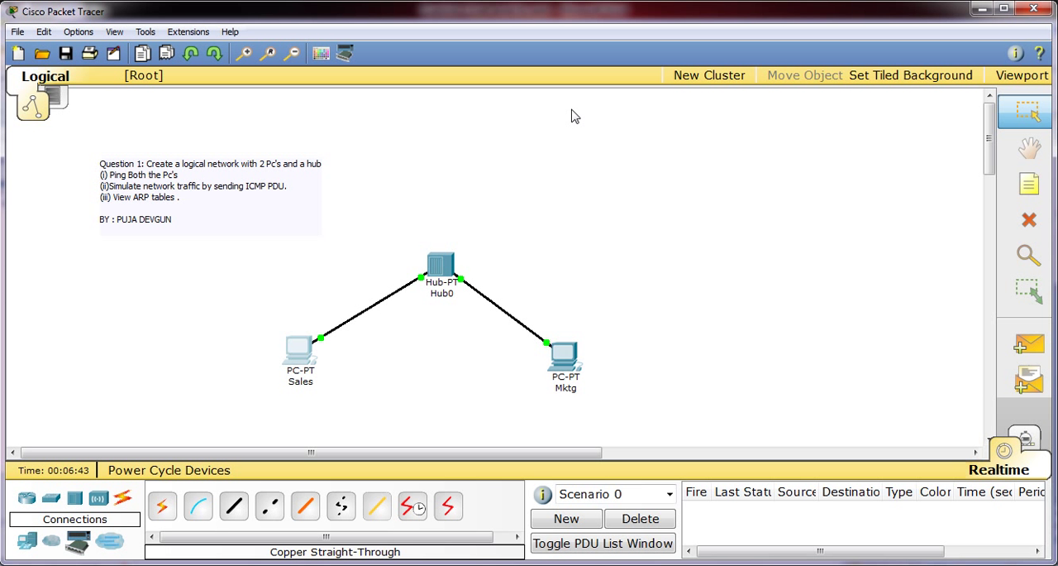
mouse_move(507, 119)
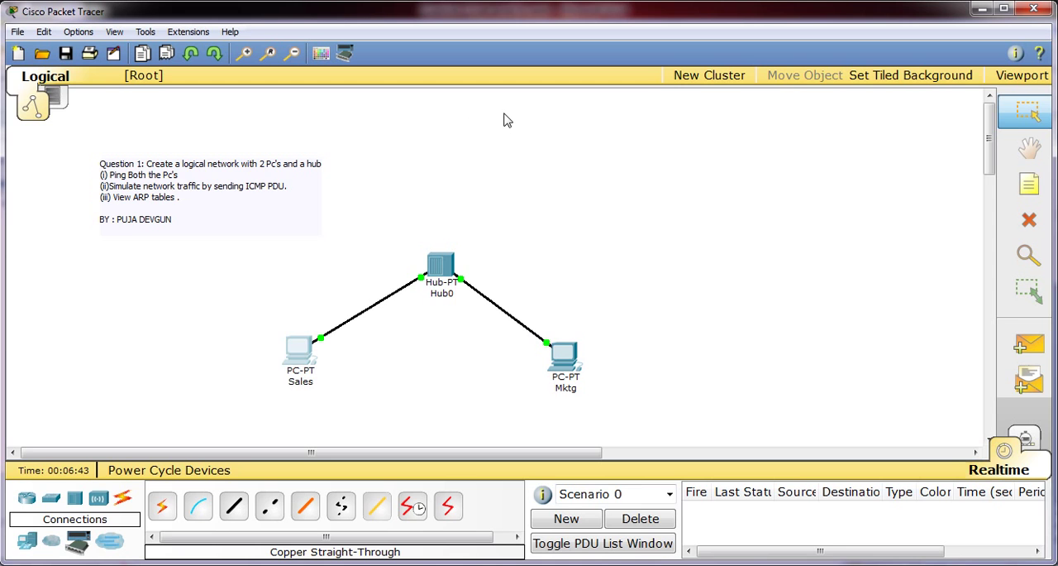
Run ping 192.168.1.2 from Sales' Command Prompt, get 4 replies, and close the window.
left_click(300, 350)
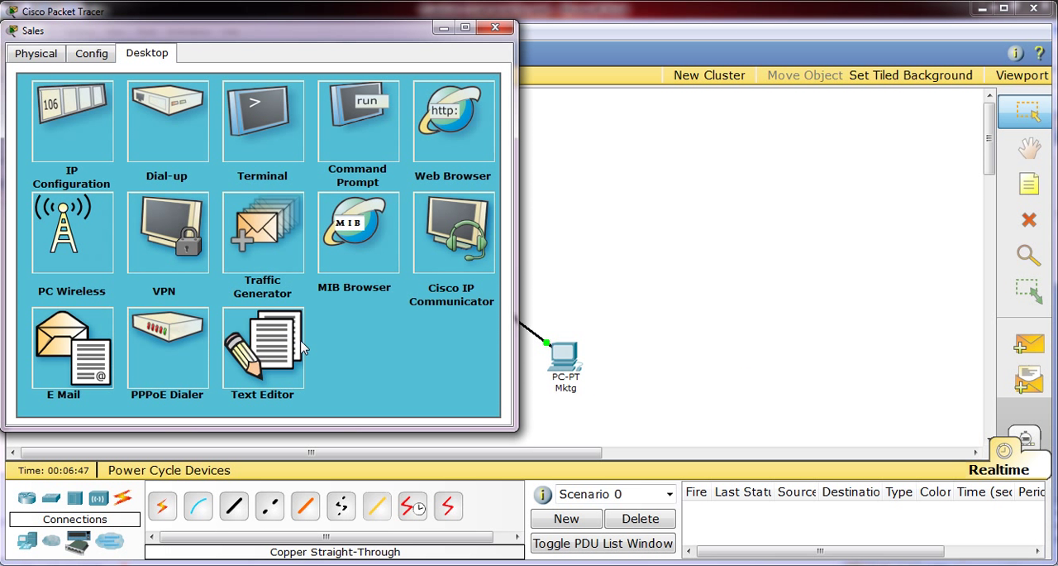
left_click(357, 119)
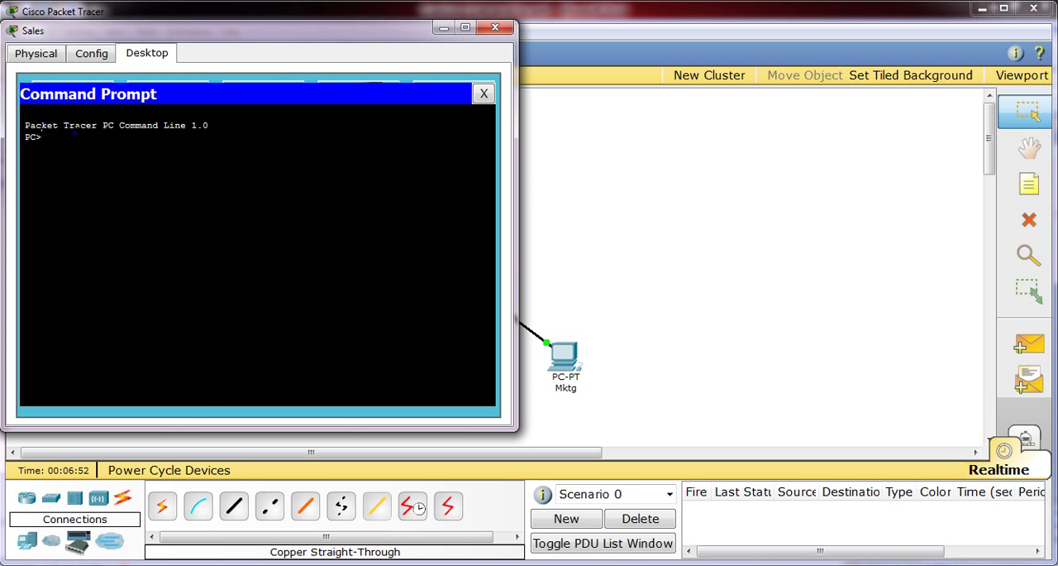
type("pi")
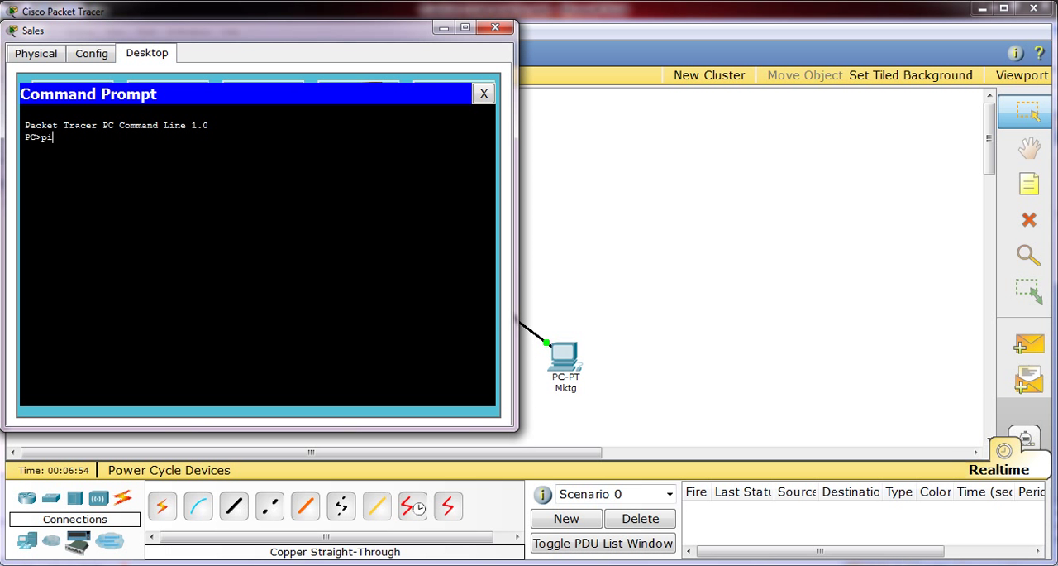
type("ng")
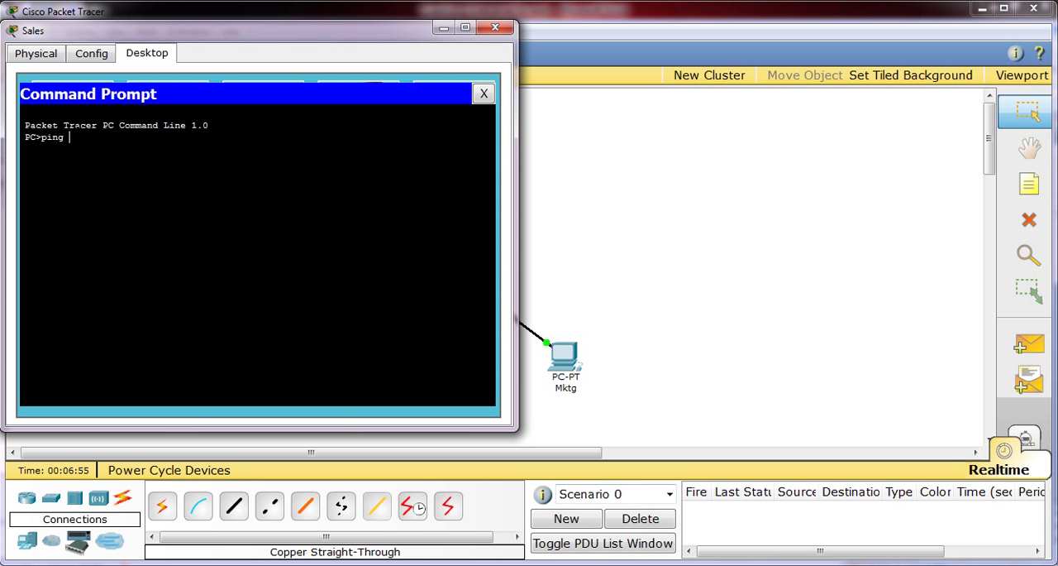
type("1")
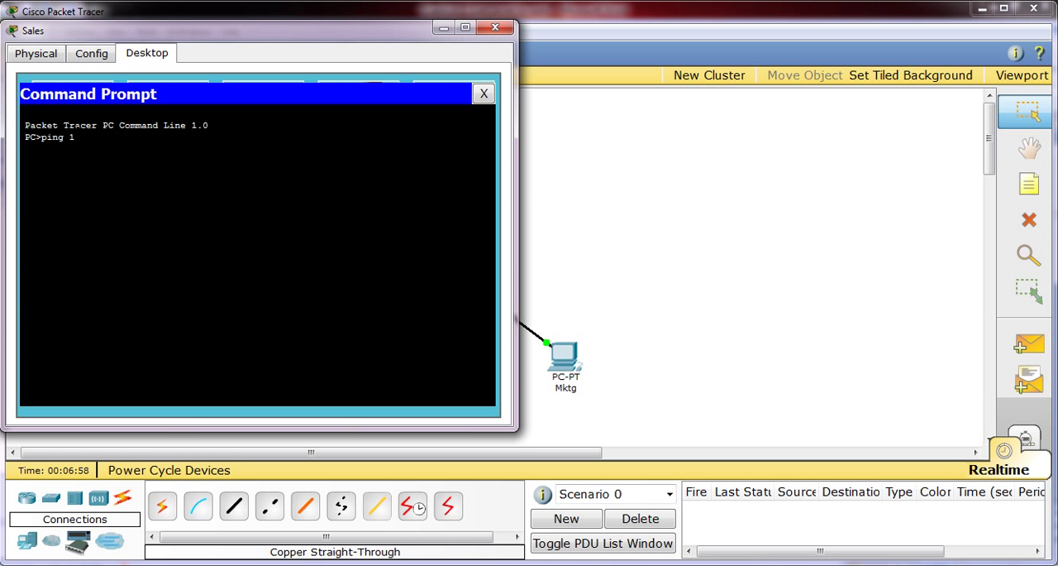
type("92")
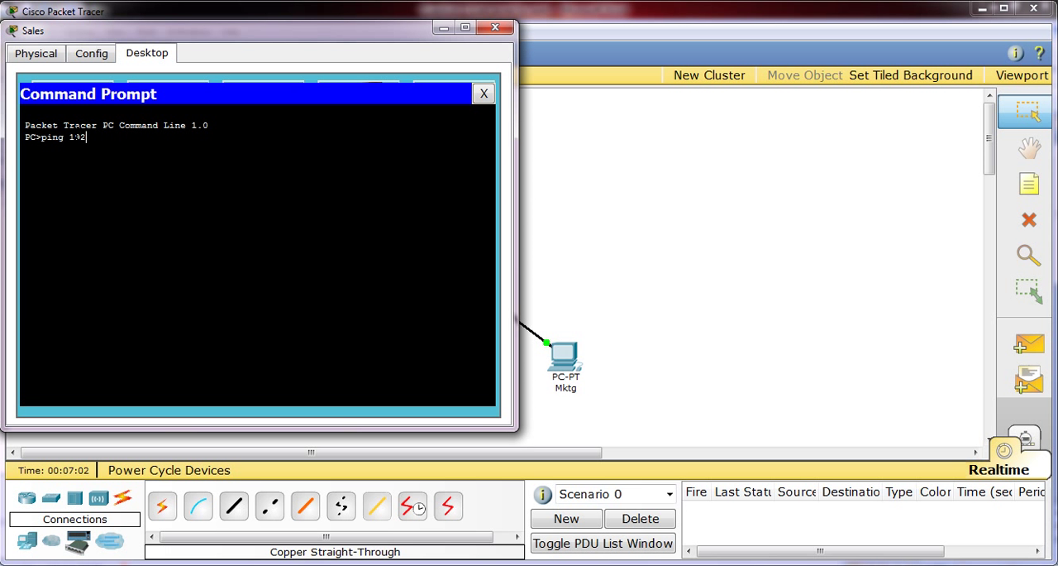
type(".")
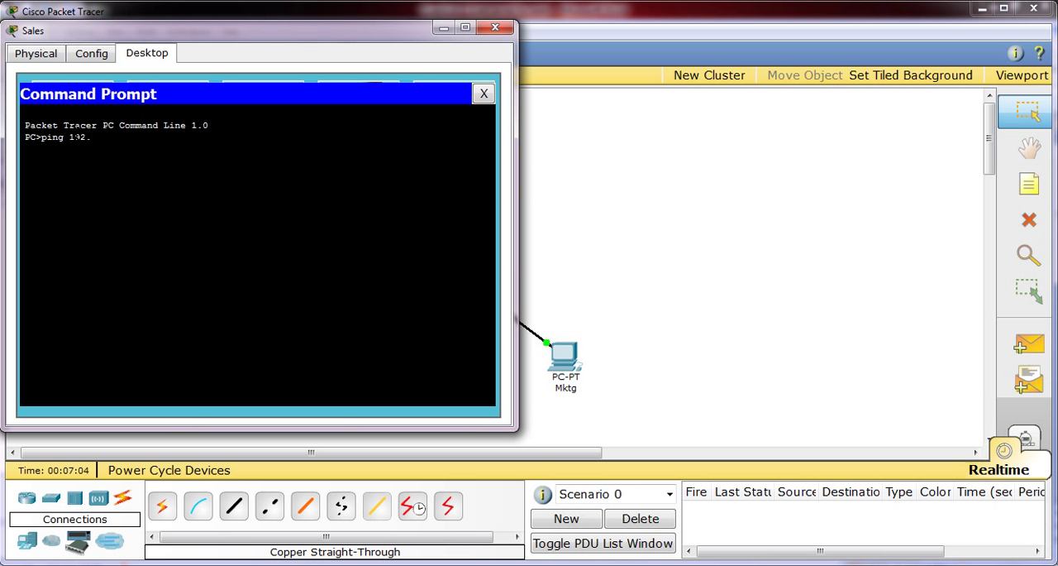
type("168.")
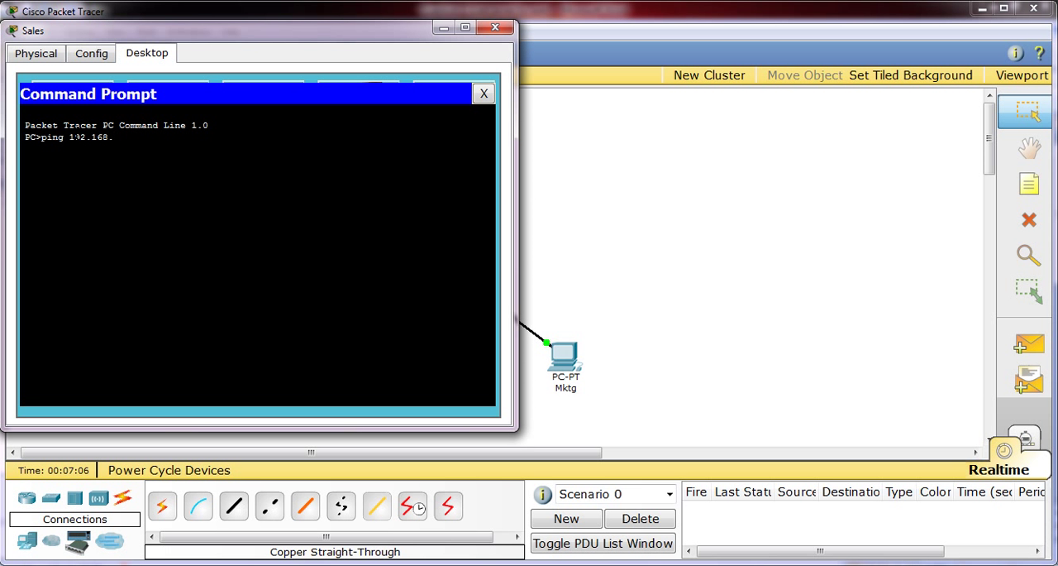
type("1.2")
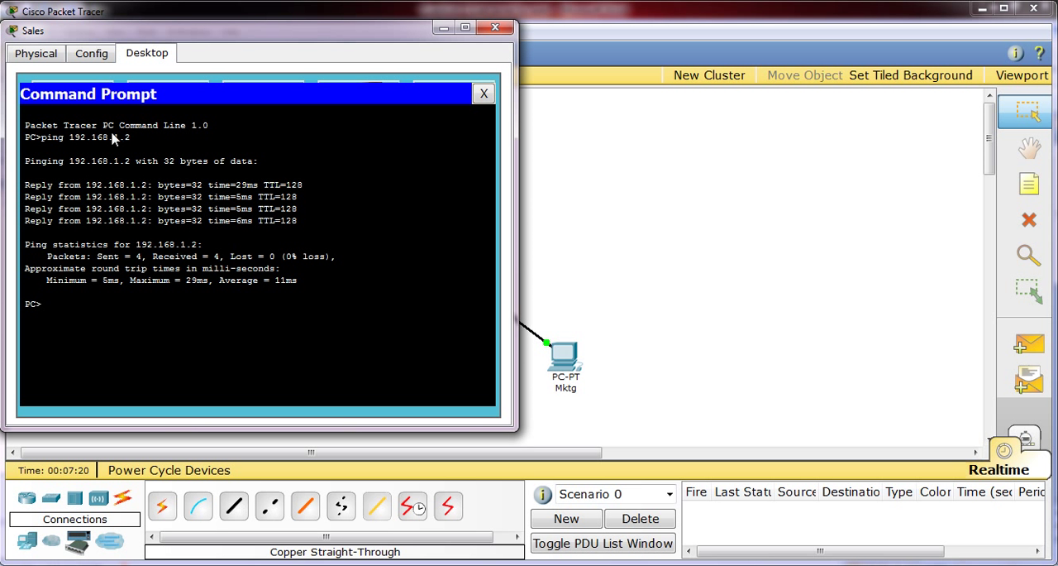
left_click(496, 26)
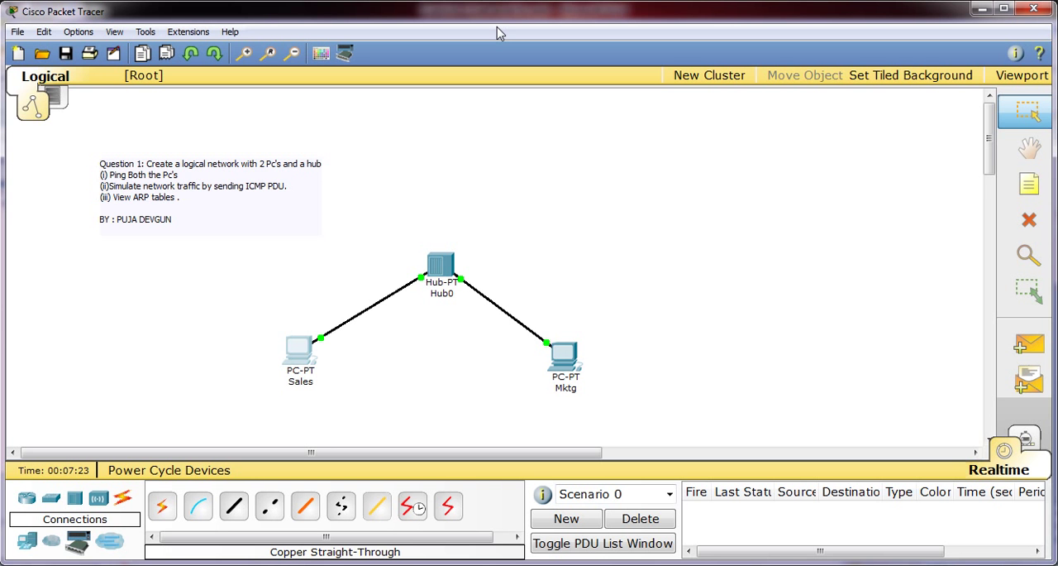
mouse_move(509, 35)
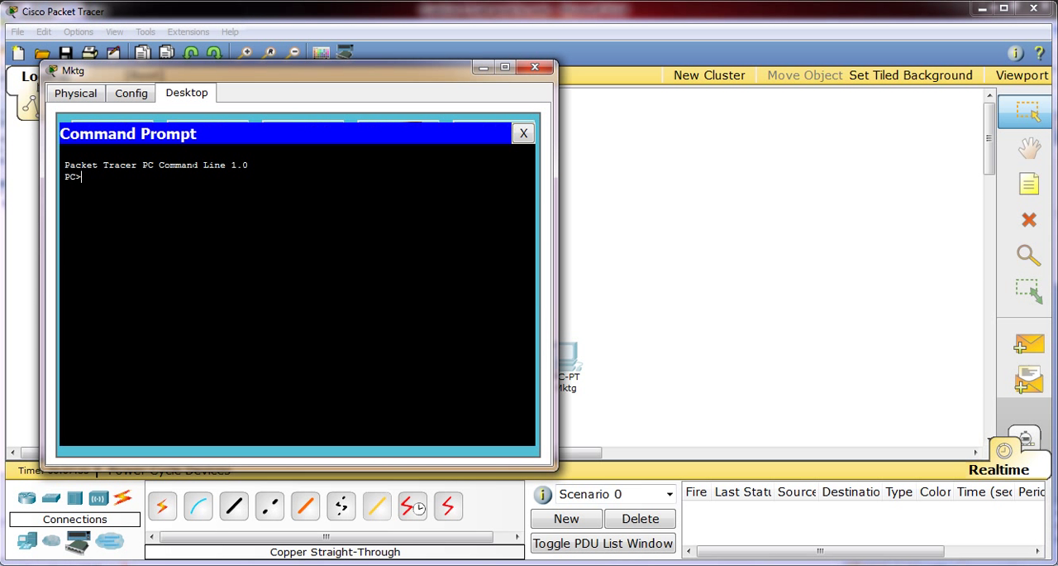
Run ping 192.168.1.1 from Mktg's Command Prompt and receive 4 of 4 replies.
type("p")
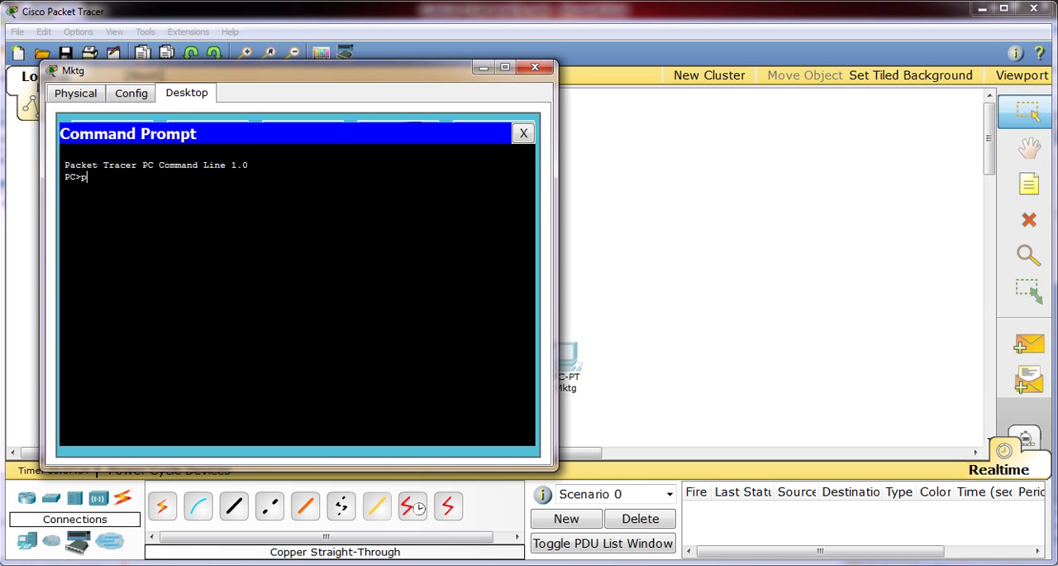
type("ing")
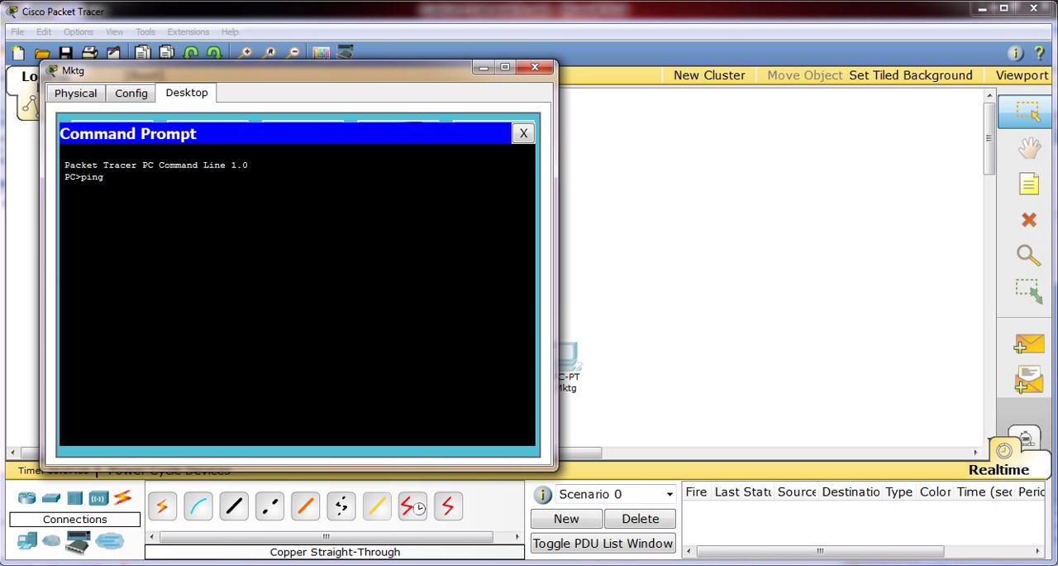
type("192")
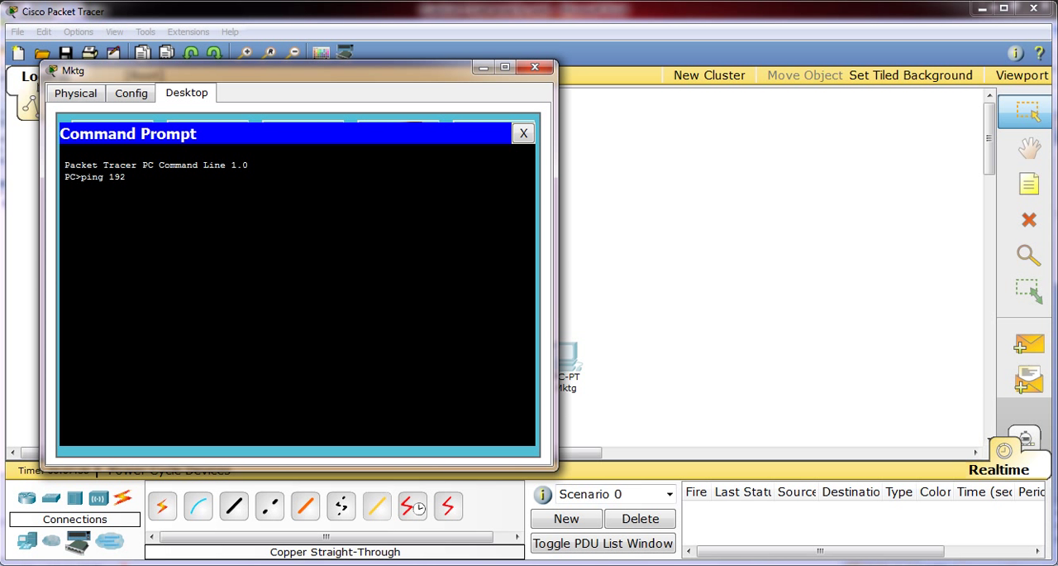
type(".168")
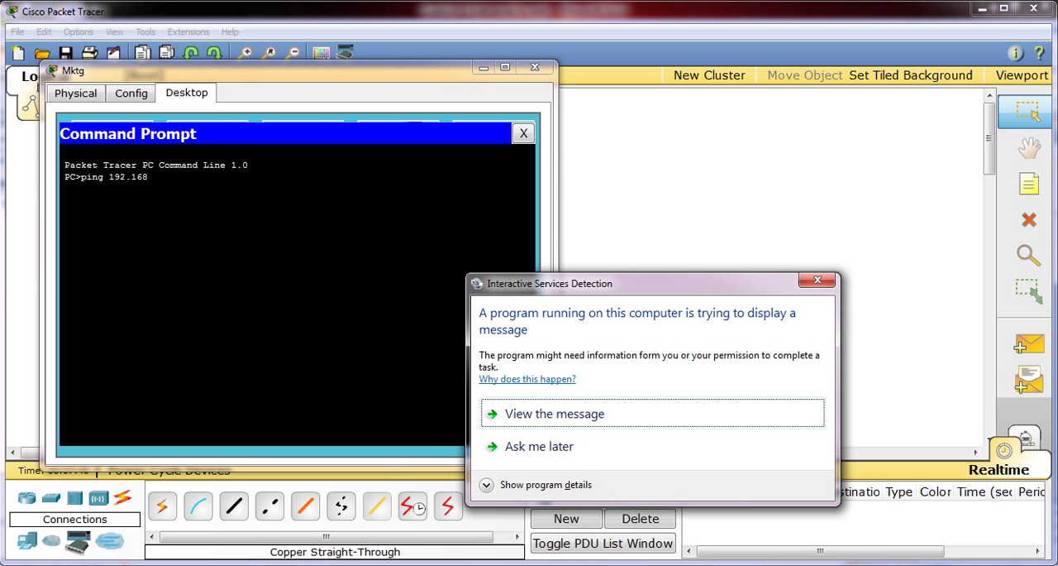
type(".1.1")
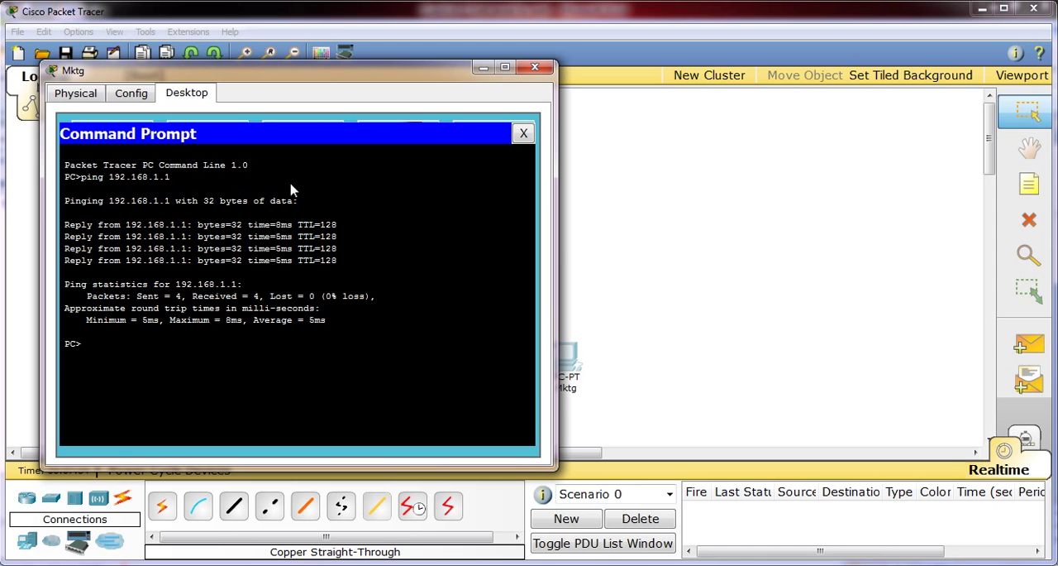
Close the Mktg window and select a line of the task note in the workspace.
left_click(534, 66)
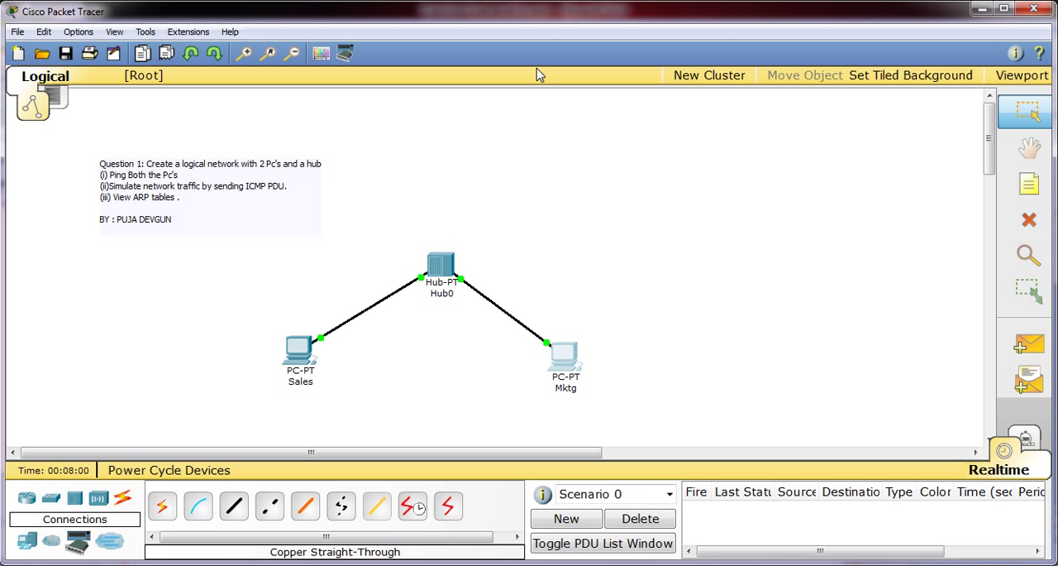
mouse_move(114, 190)
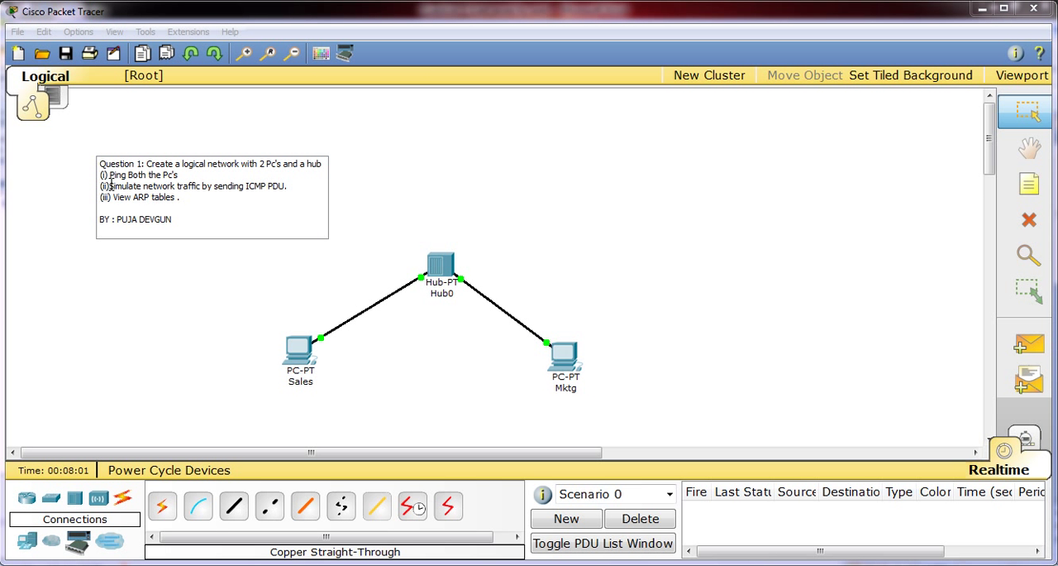
triple_click(196, 185)
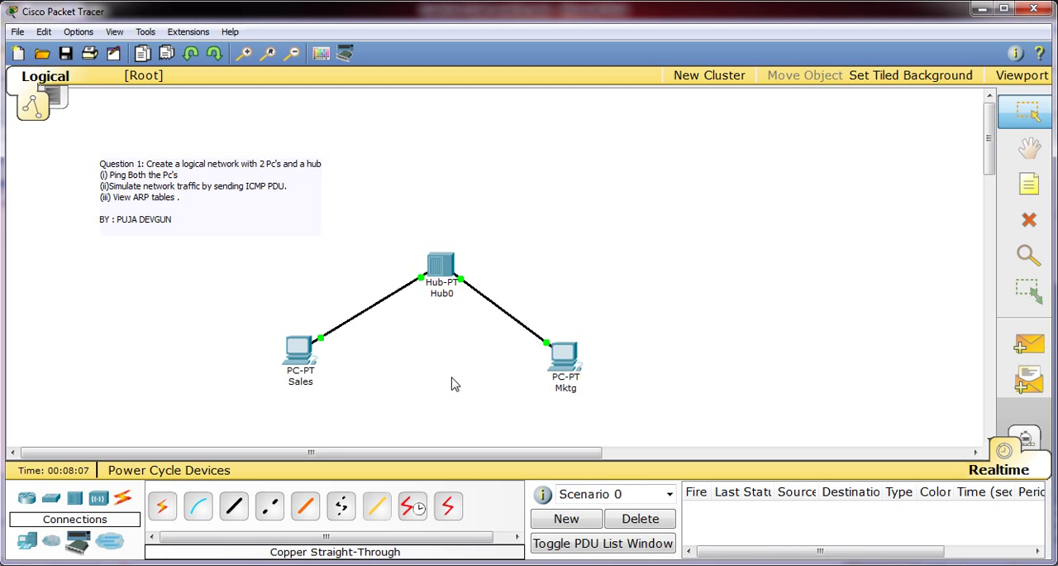
mouse_move(960, 406)
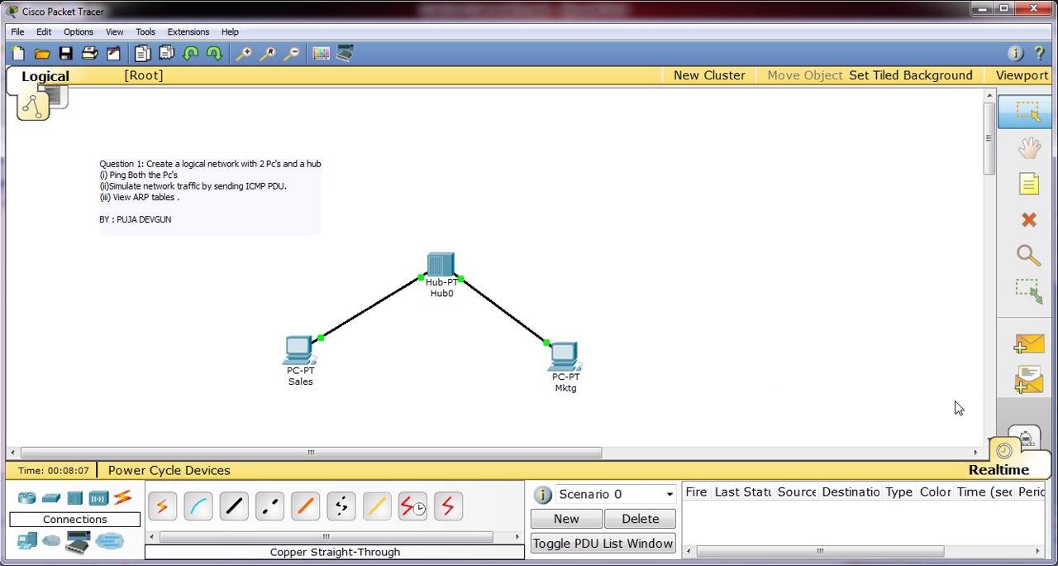
Switch to Simulation mode and filter the event list to ICMP events only.
left_click(1025, 447)
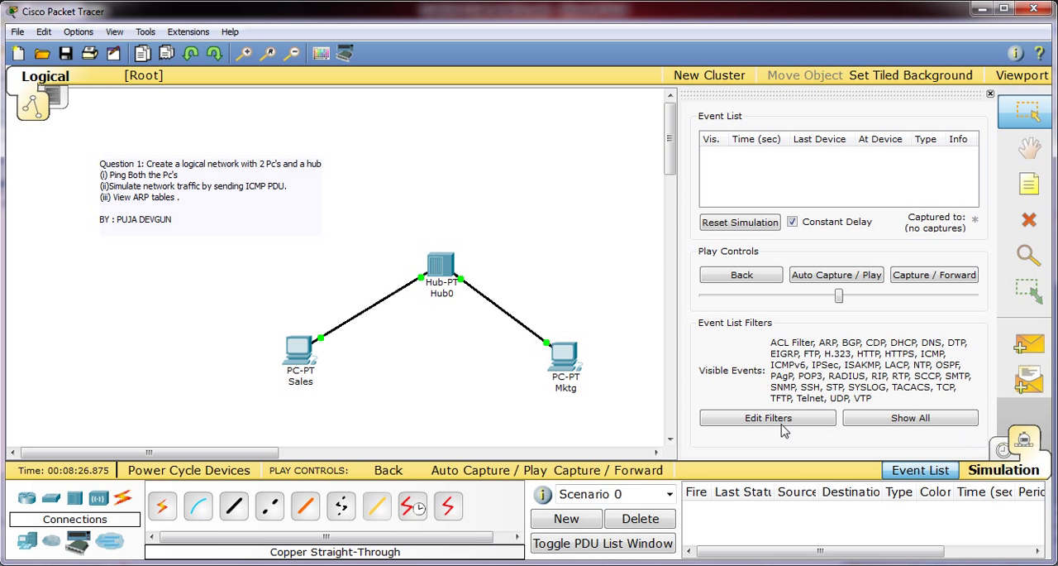
left_click(767, 417)
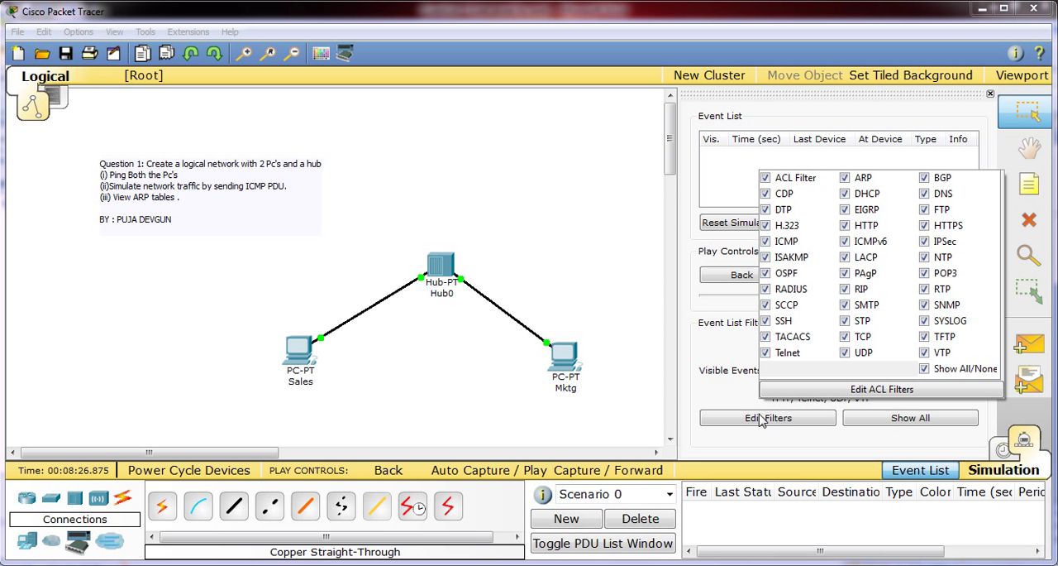
mouse_move(784, 420)
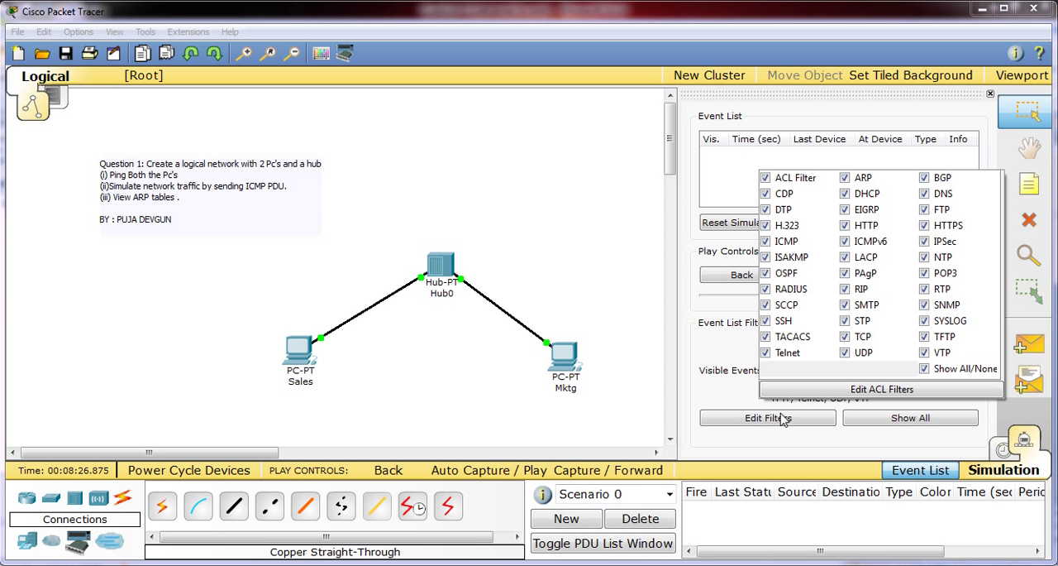
left_click(926, 367)
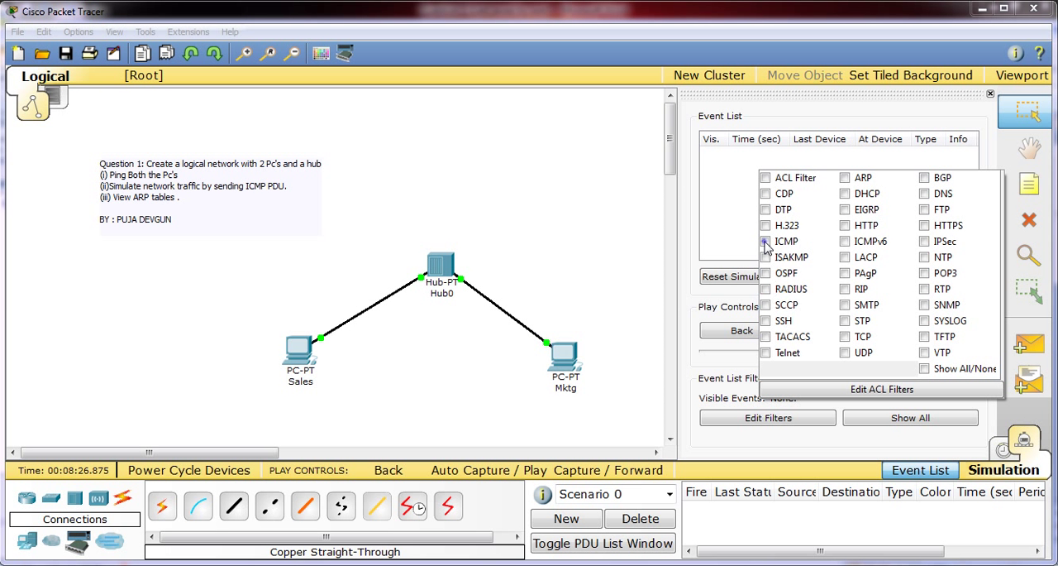
left_click(764, 242)
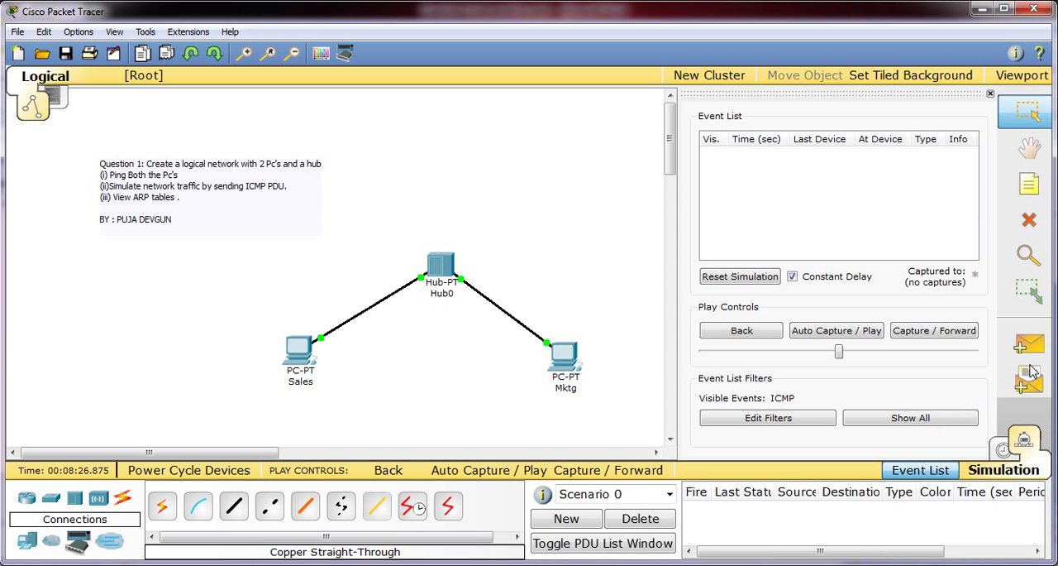
mouse_move(1025, 344)
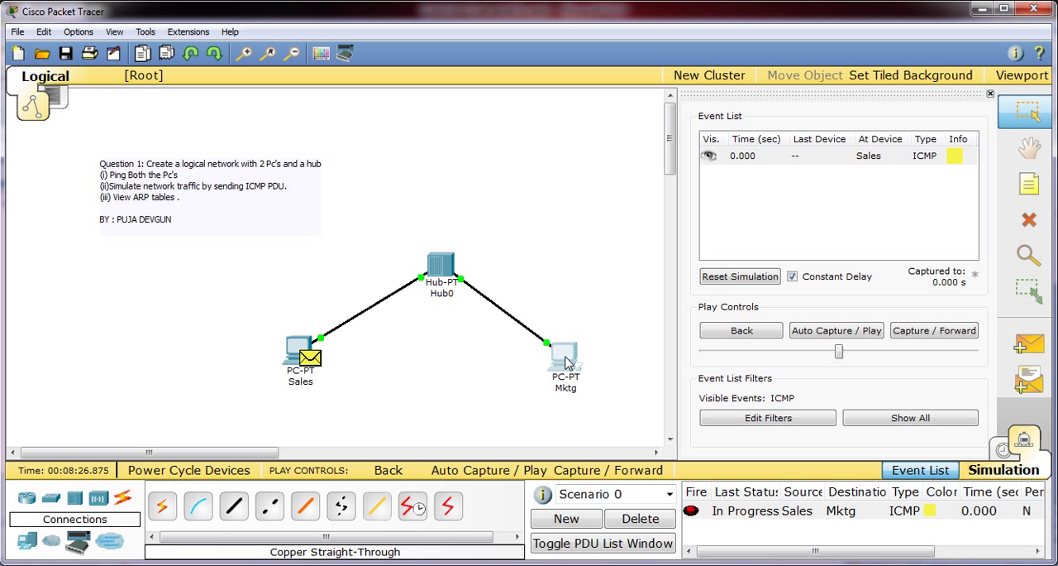
mouse_move(818, 346)
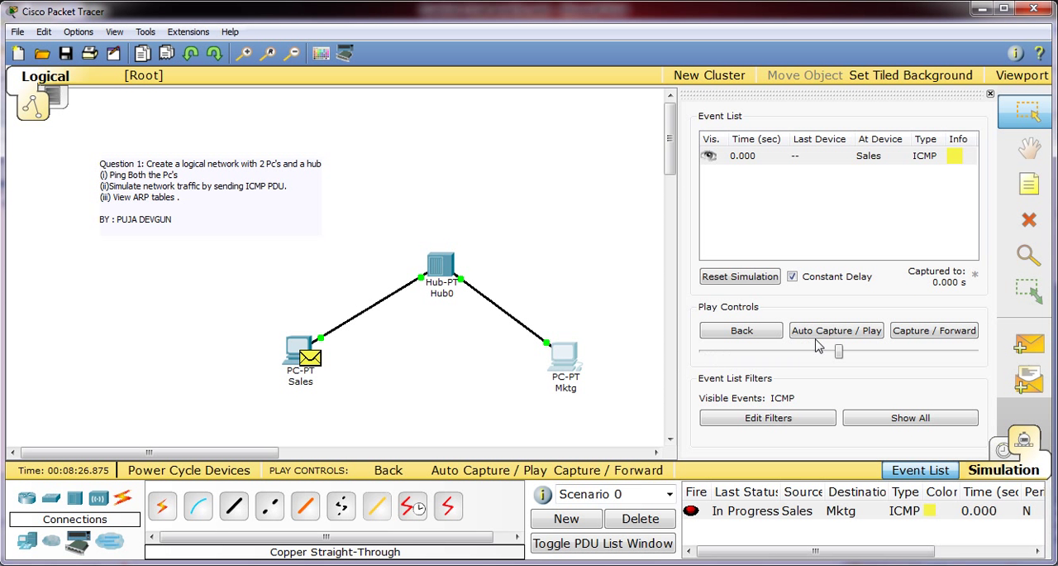
Play the ICMP PDU simulation from Sales to Mktg until it reports Successful.
left_click(837, 331)
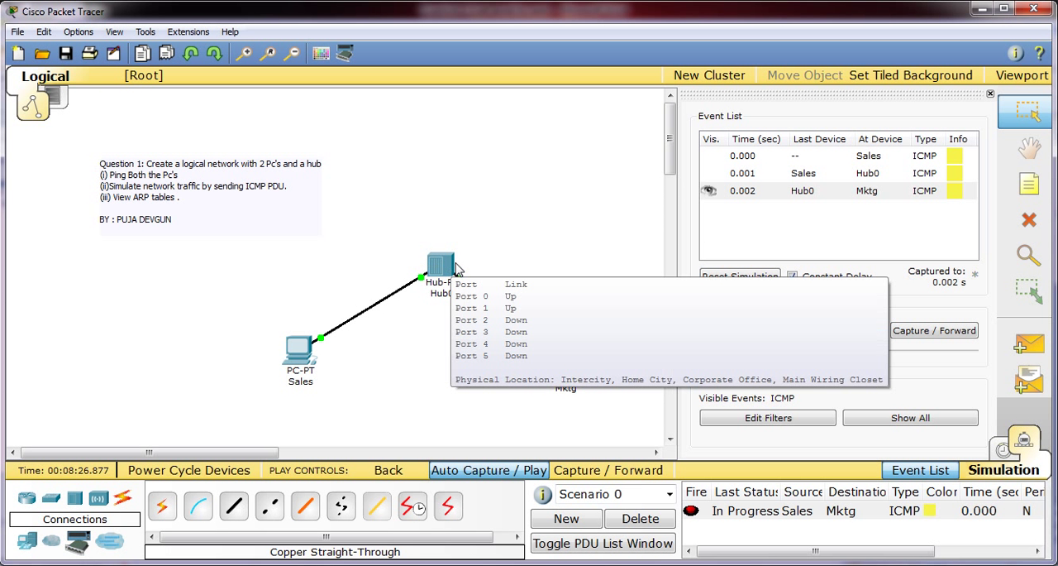
mouse_move(535, 310)
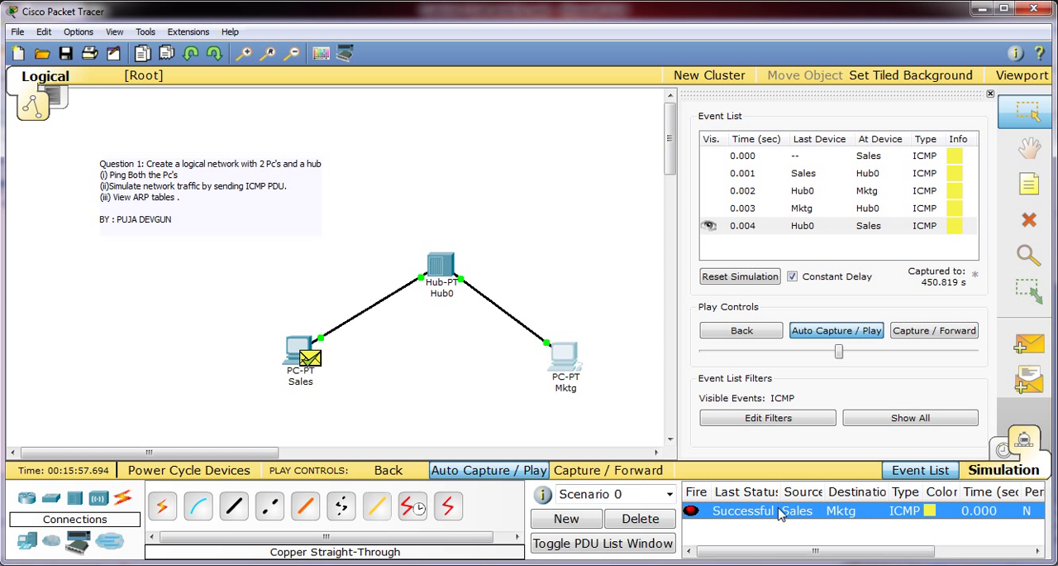
mouse_move(228, 356)
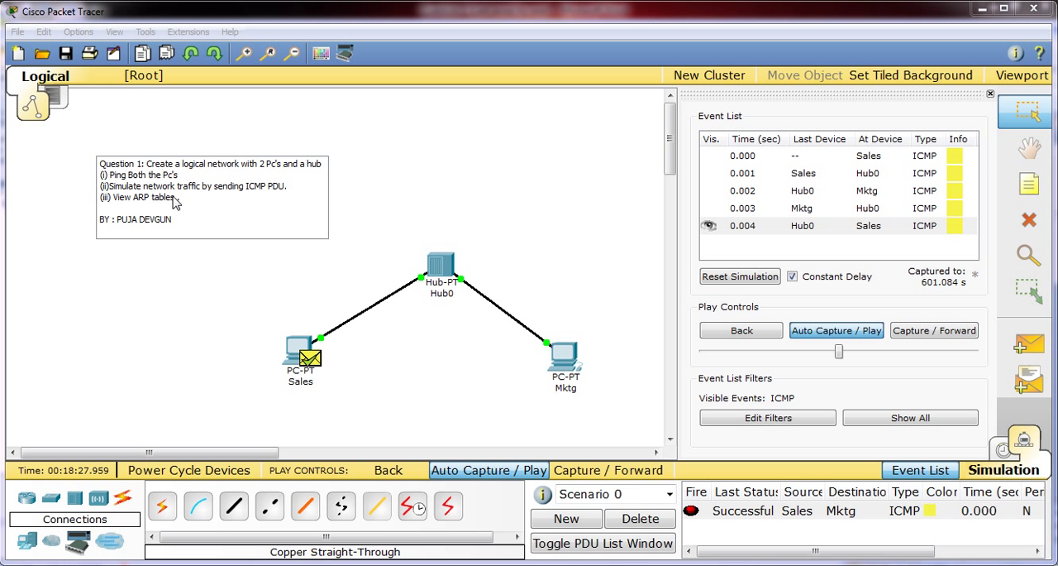
mouse_move(784, 261)
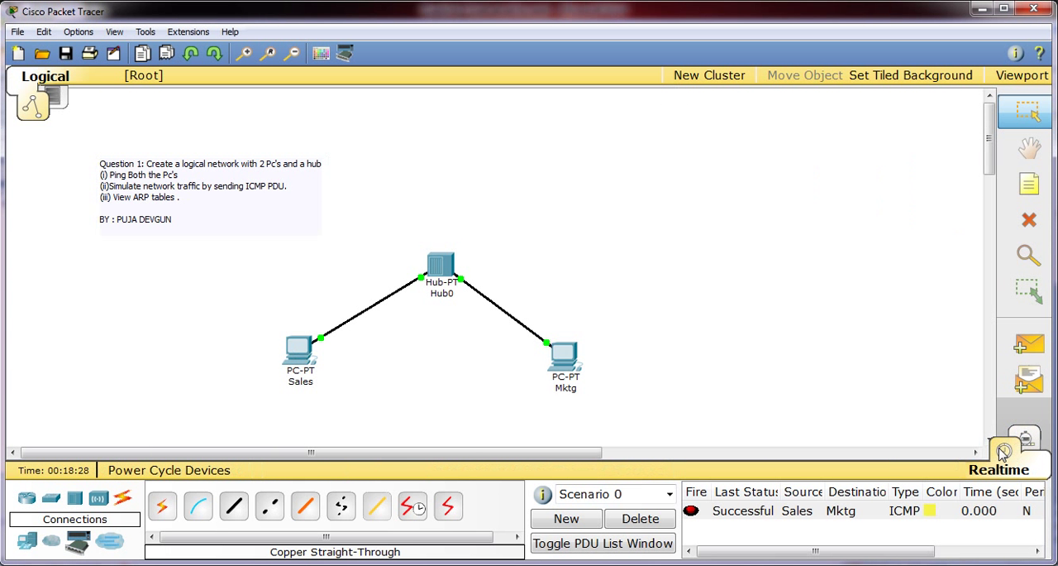
mouse_move(1012, 447)
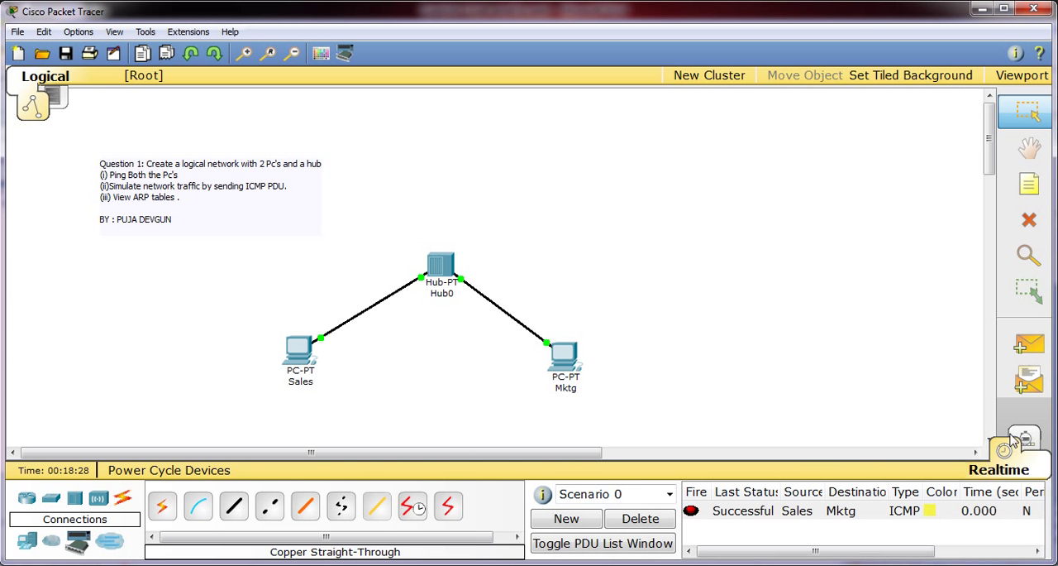
left_click(1029, 255)
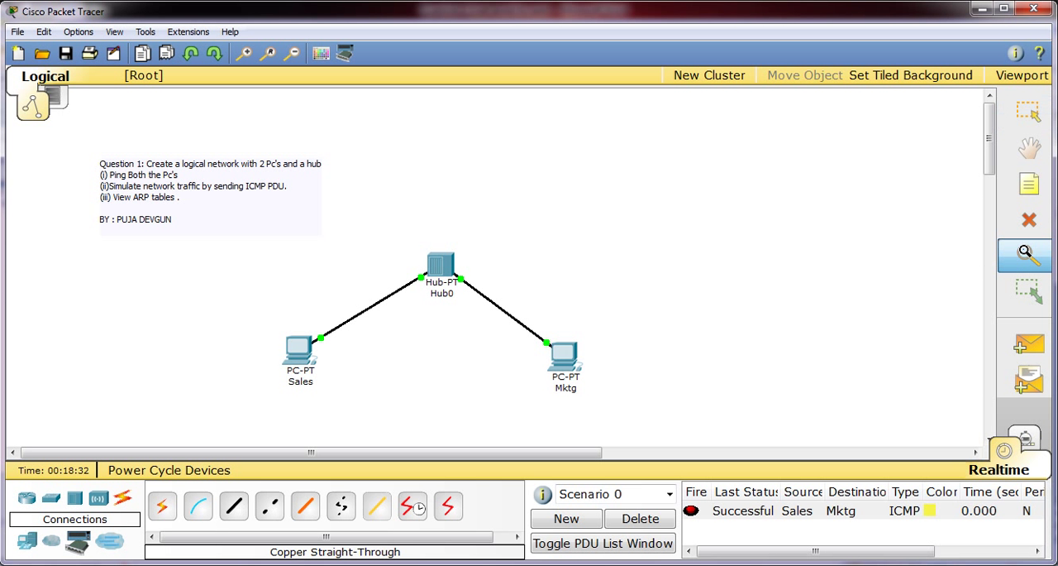
mouse_move(376, 297)
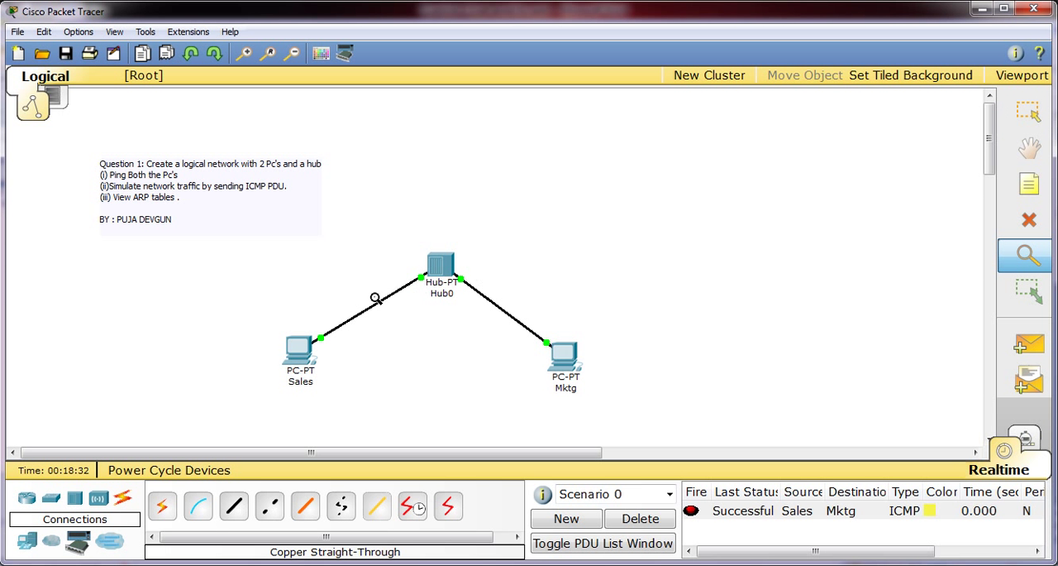
right_click(301, 356)
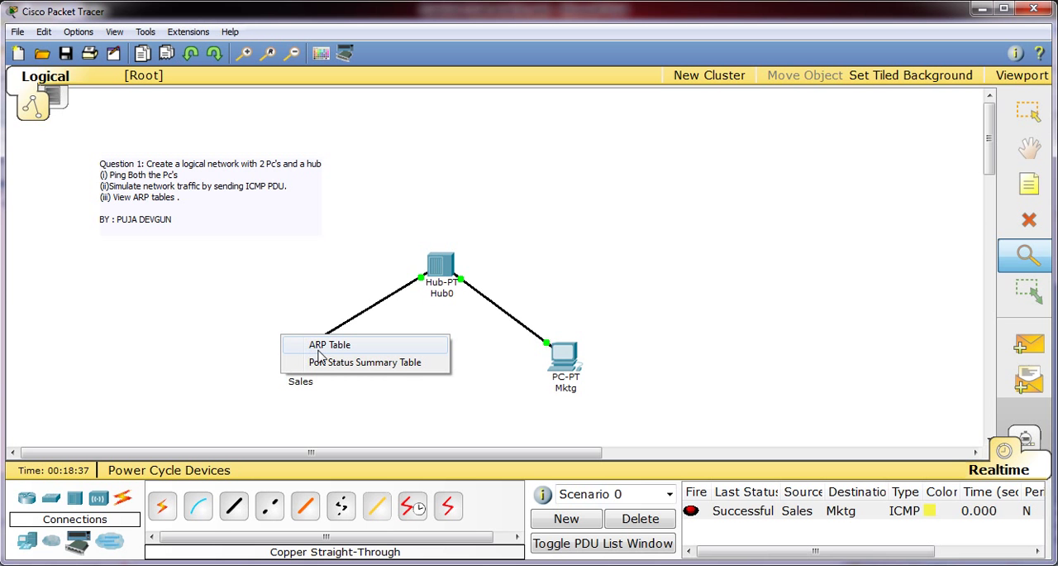
left_click(329, 344)
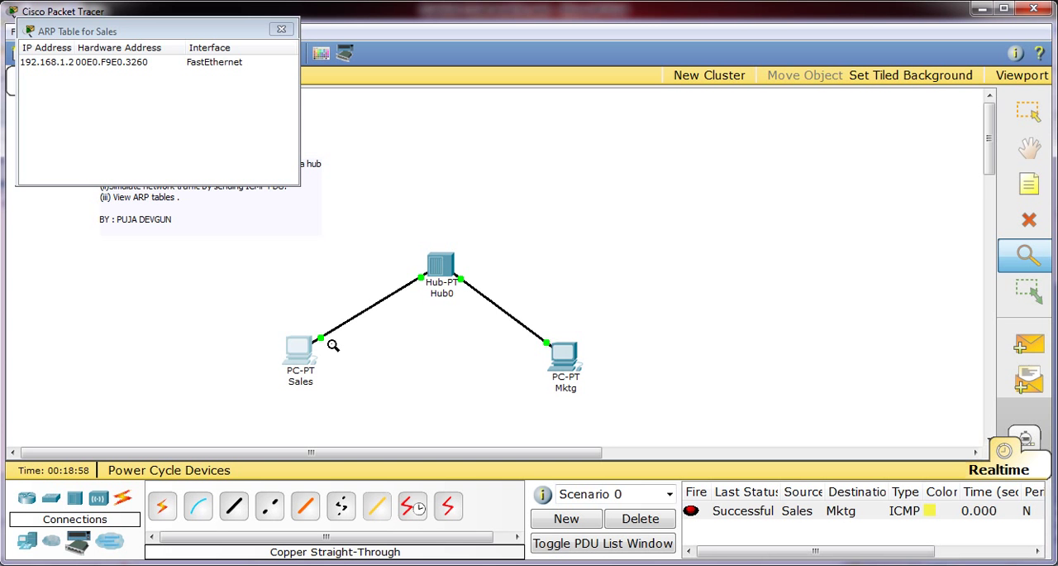
mouse_move(301, 330)
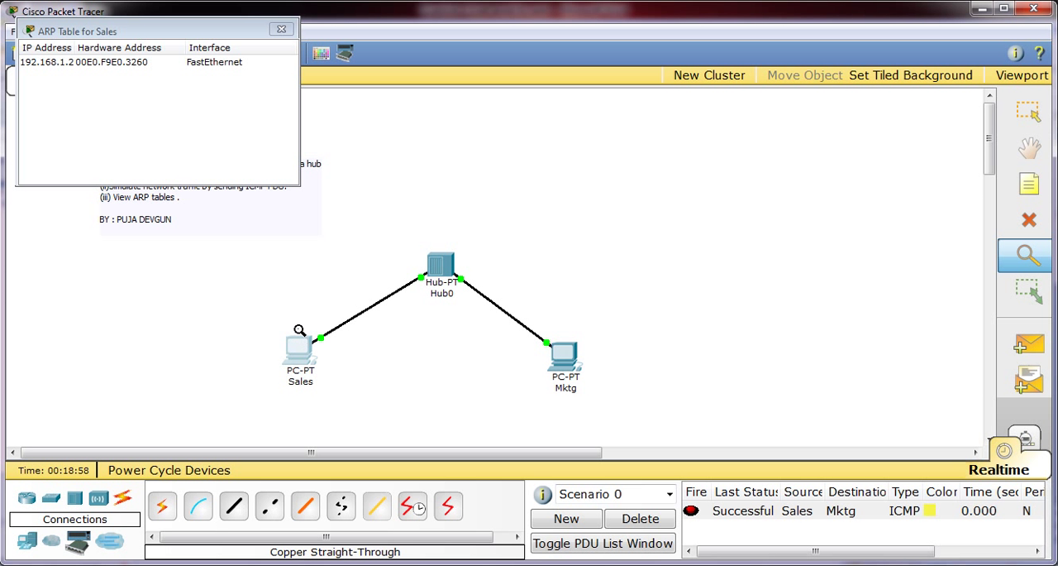
mouse_move(299, 339)
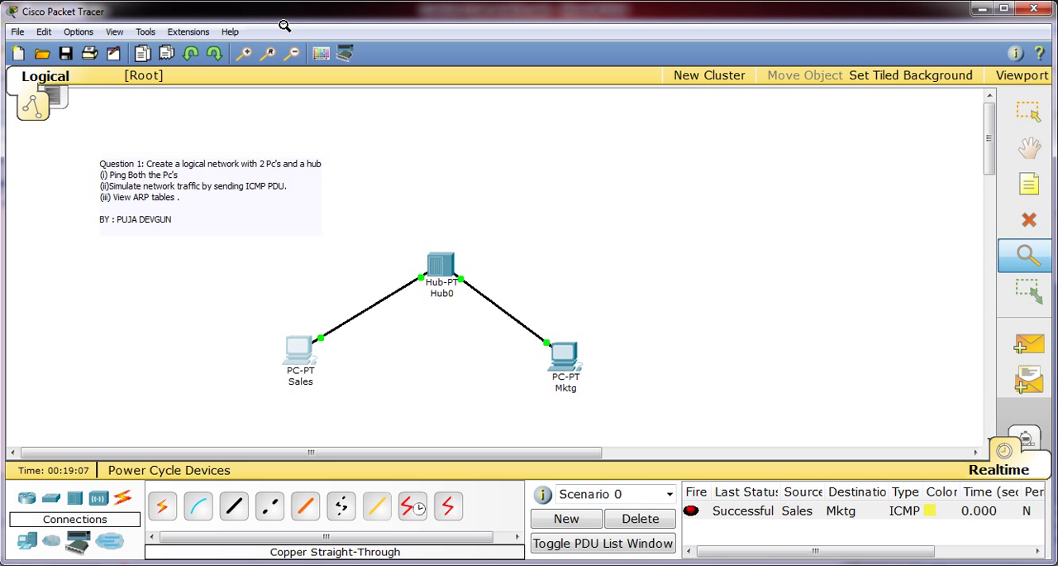
mouse_move(443, 63)
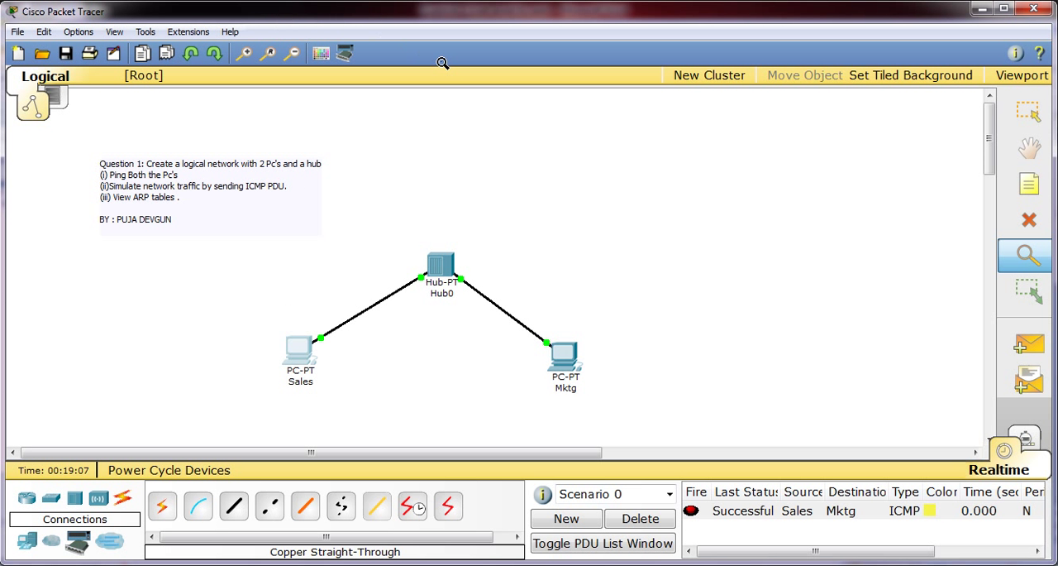
right_click(566, 355)
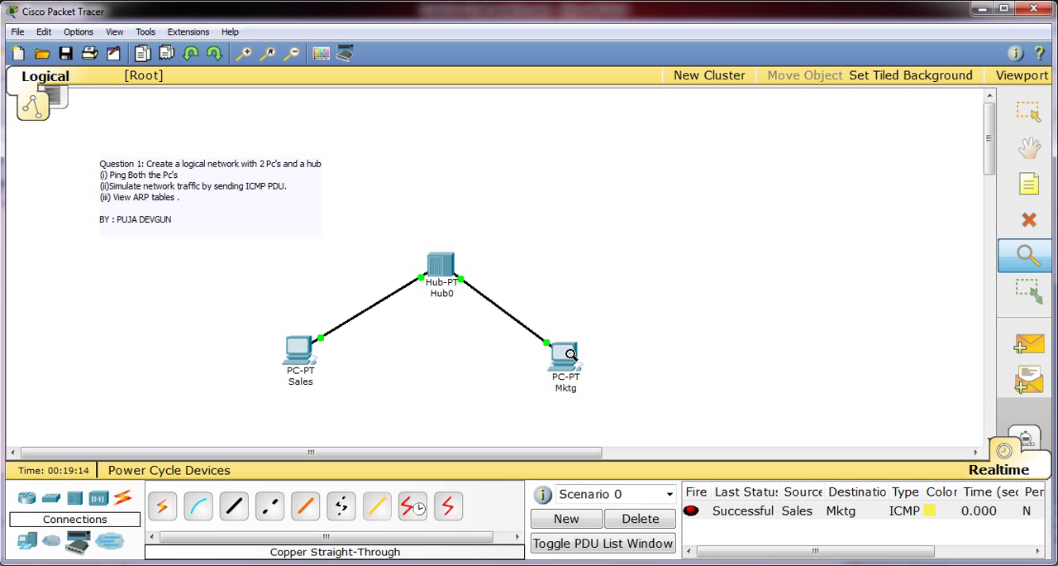
left_click(566, 347)
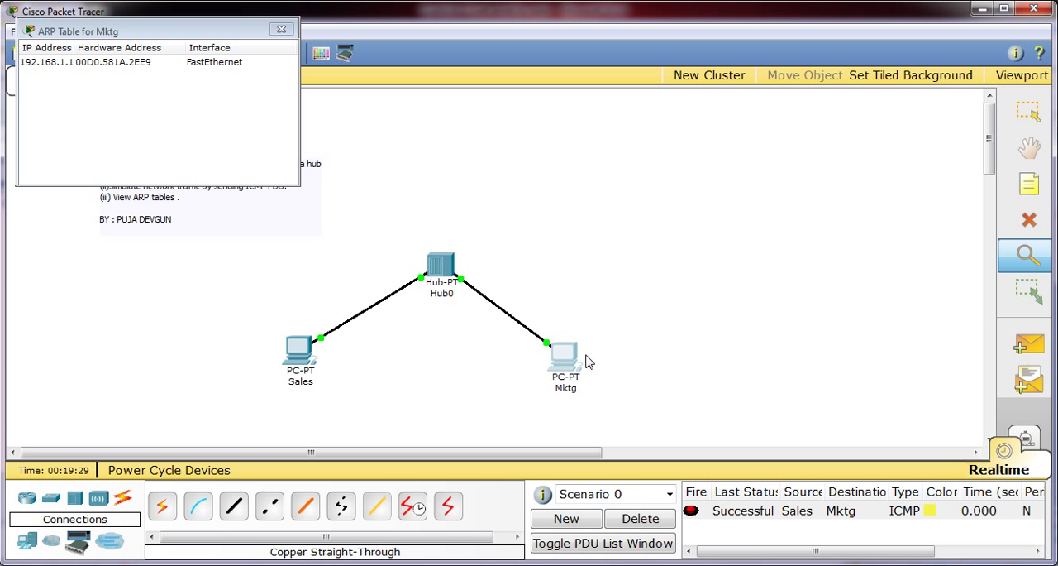
mouse_move(285, 91)
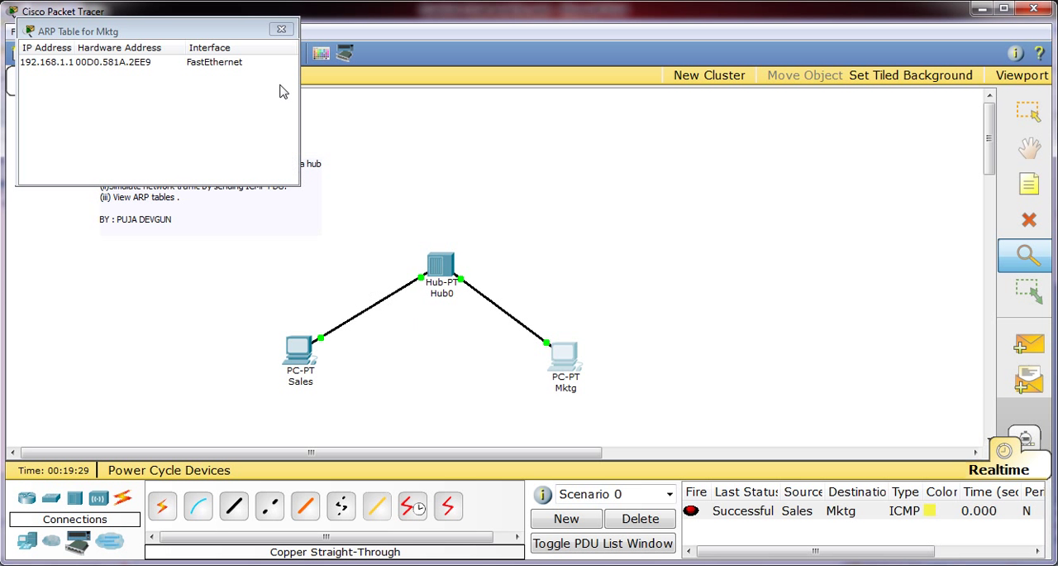
left_click(282, 30)
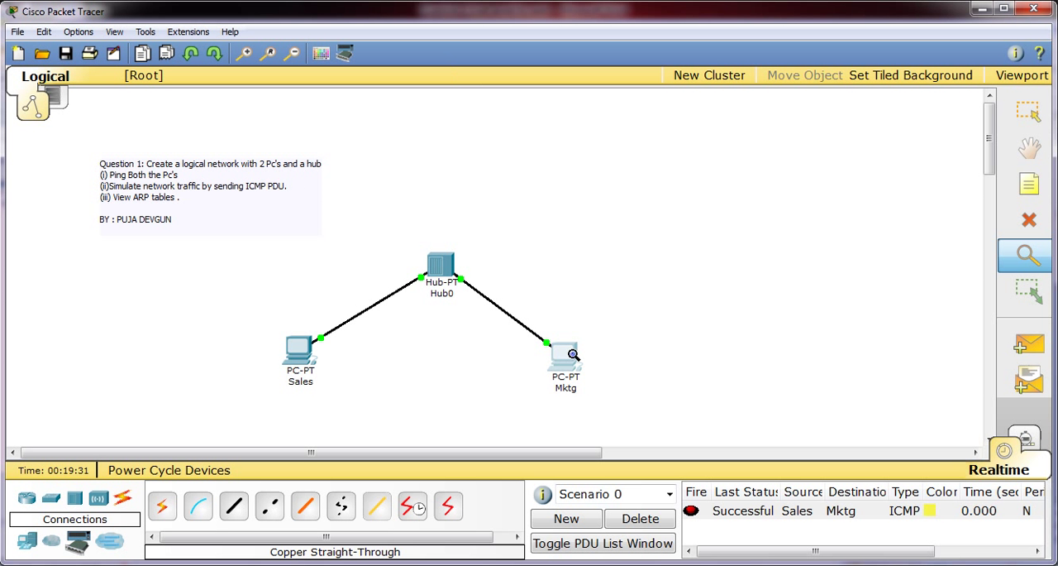
View Mktg's Port Status Summary Table (link up, 192.168.1.2/24) and close it.
left_click(566, 350)
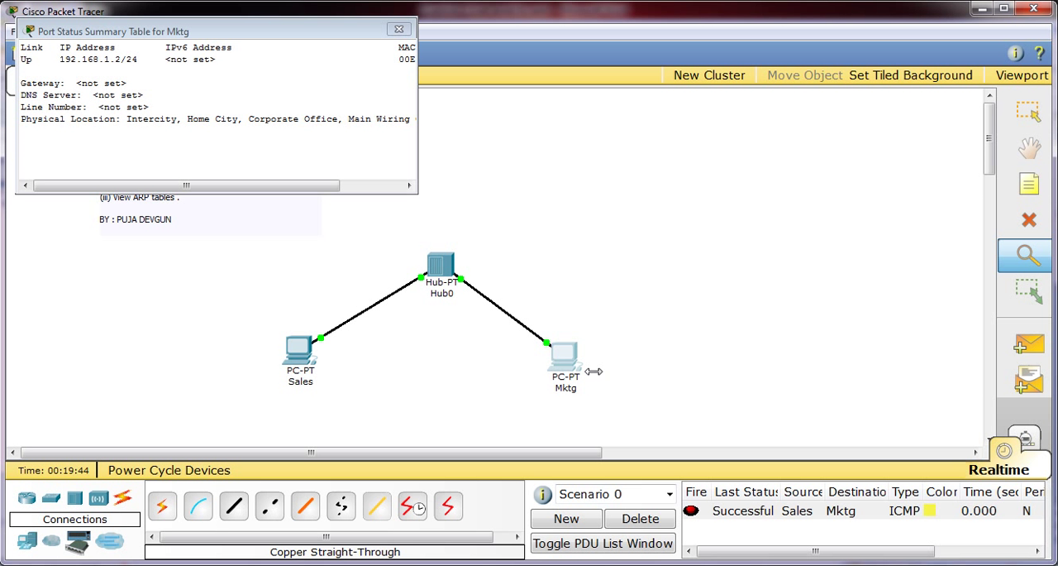
mouse_move(416, 99)
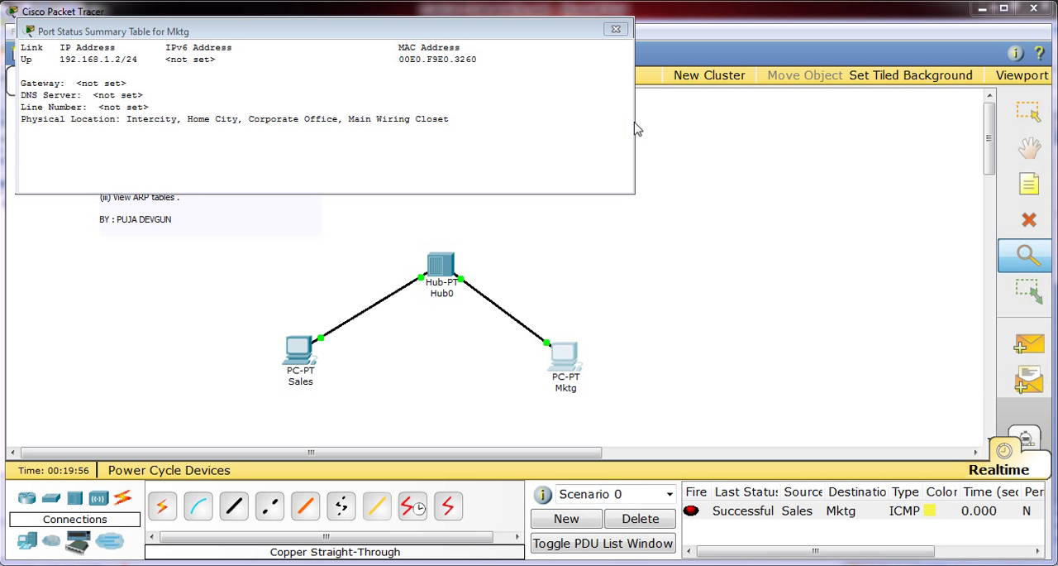
mouse_move(496, 93)
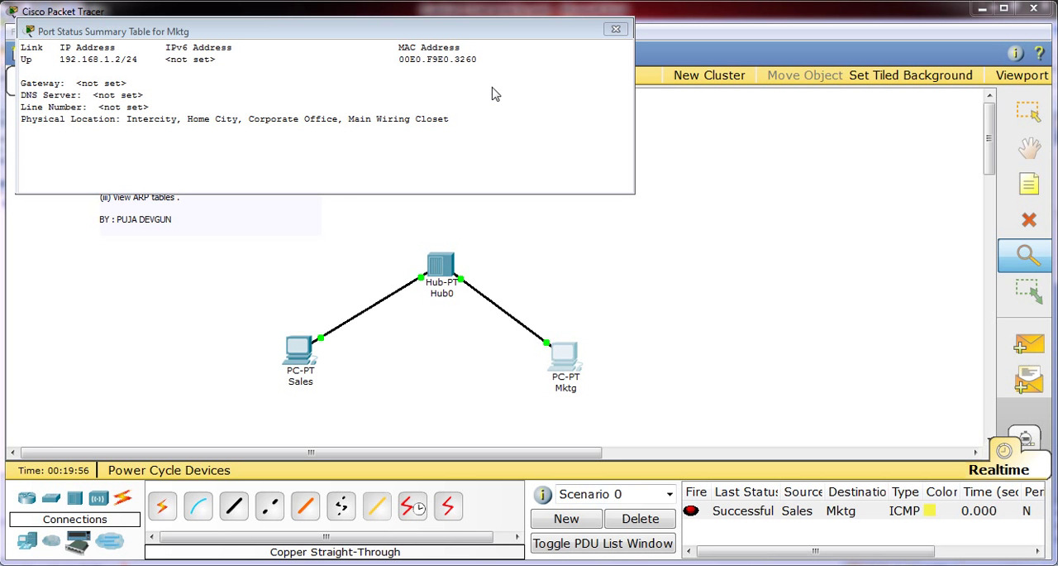
mouse_move(486, 68)
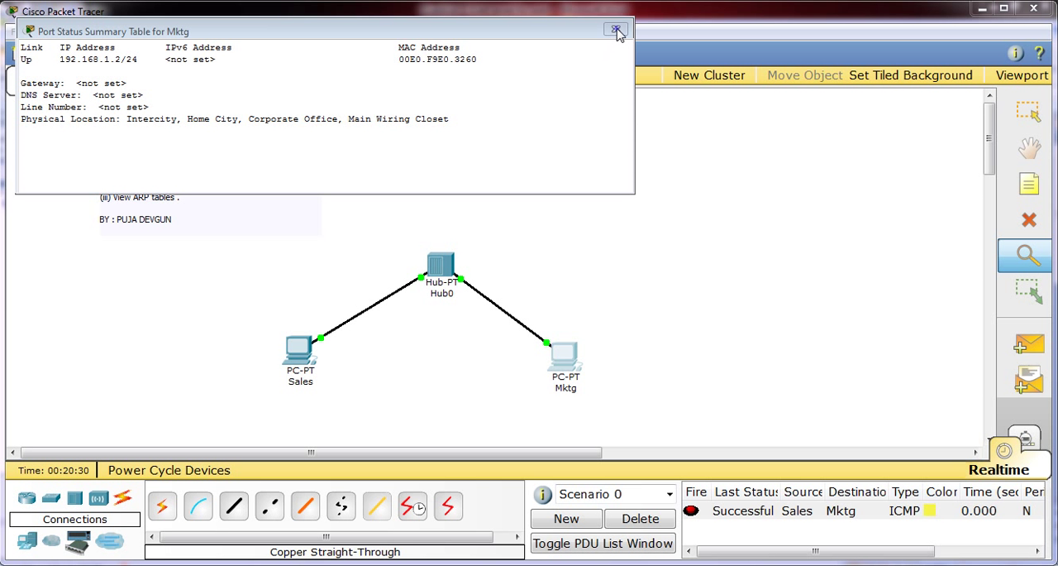
left_click(616, 31)
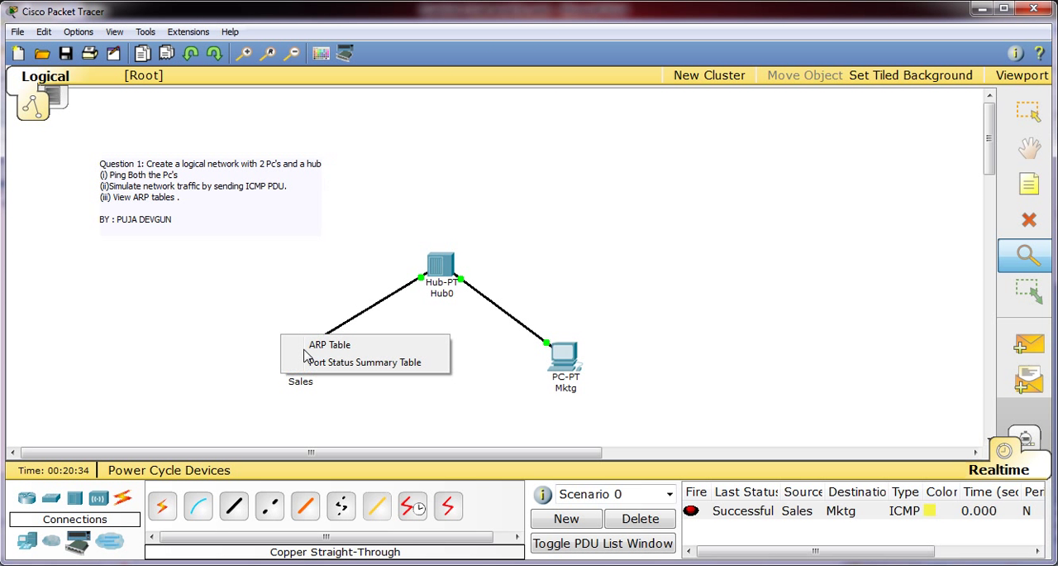
View the Sales PC's ARP table listing 192.168.1.2 on FastEthernet, then close it.
left_click(329, 344)
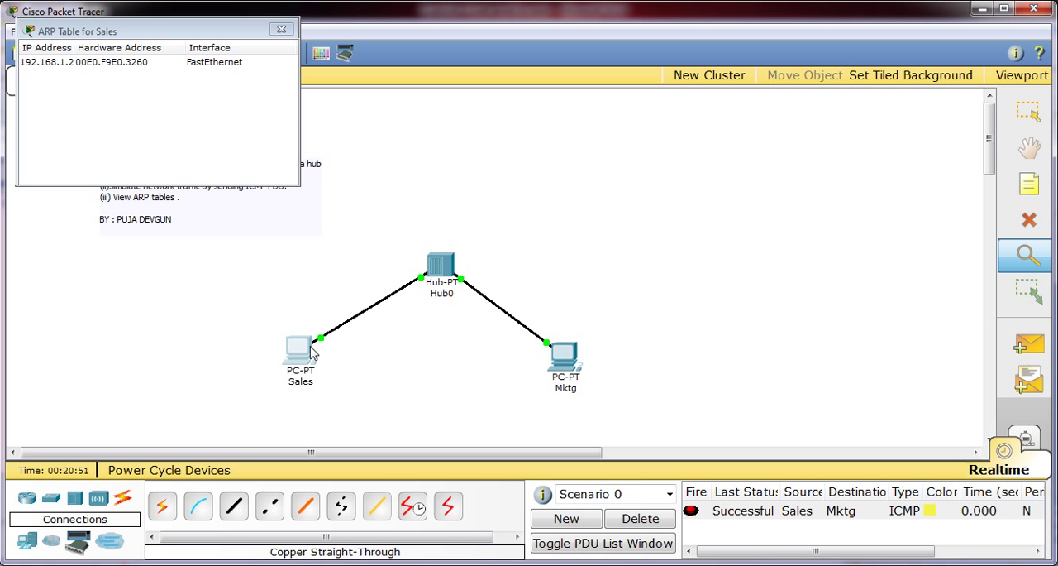
left_click(281, 30)
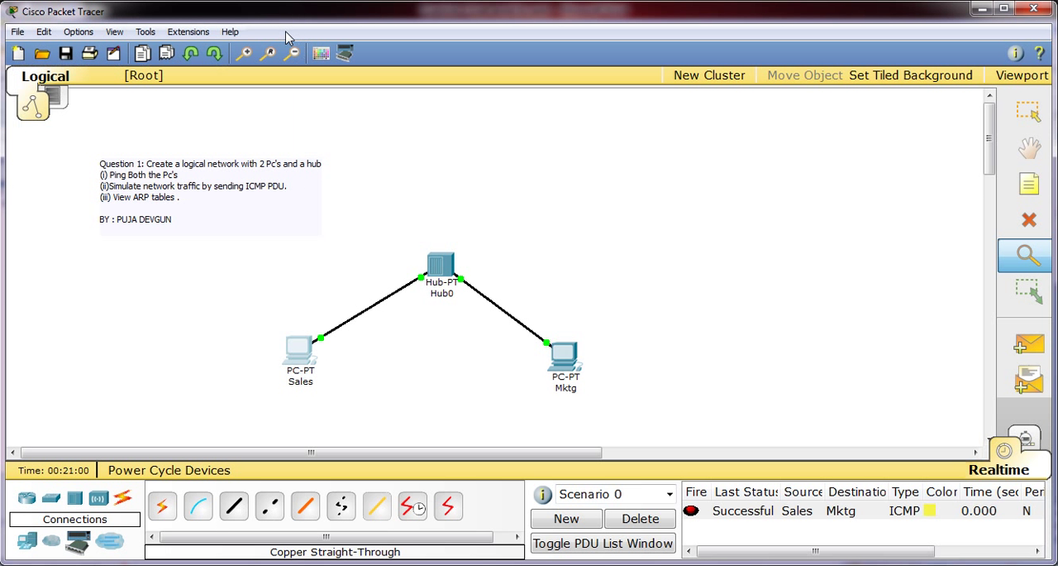